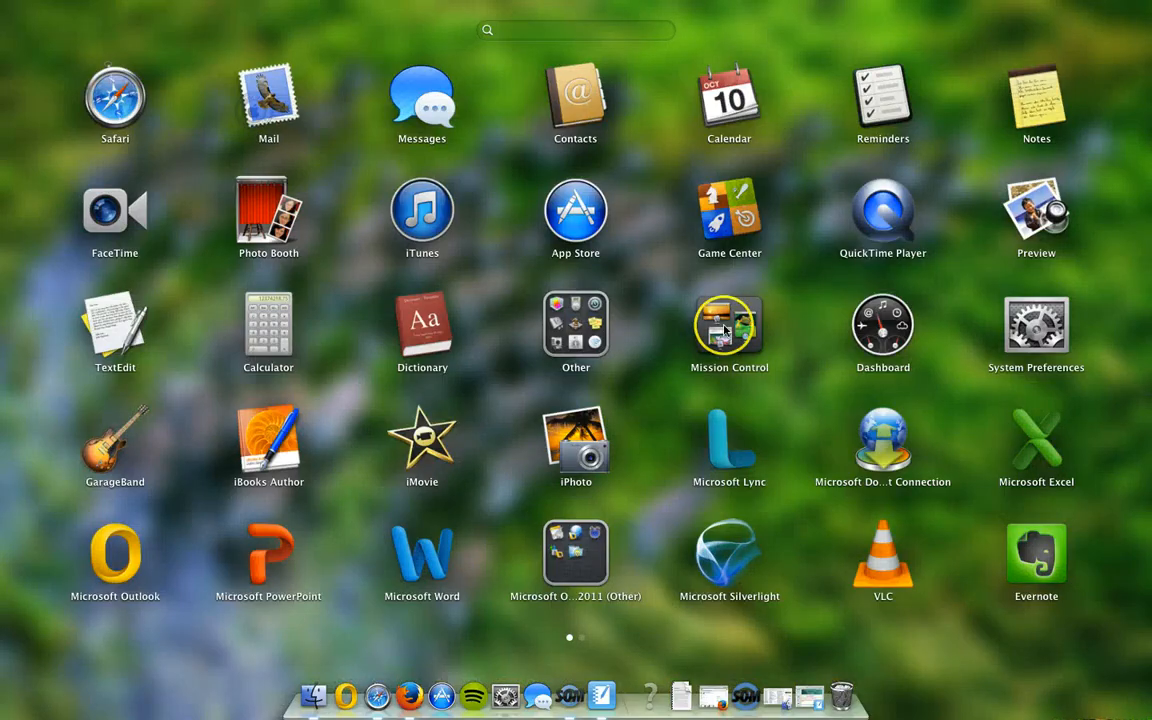
pyautogui.moveTo(882, 215)
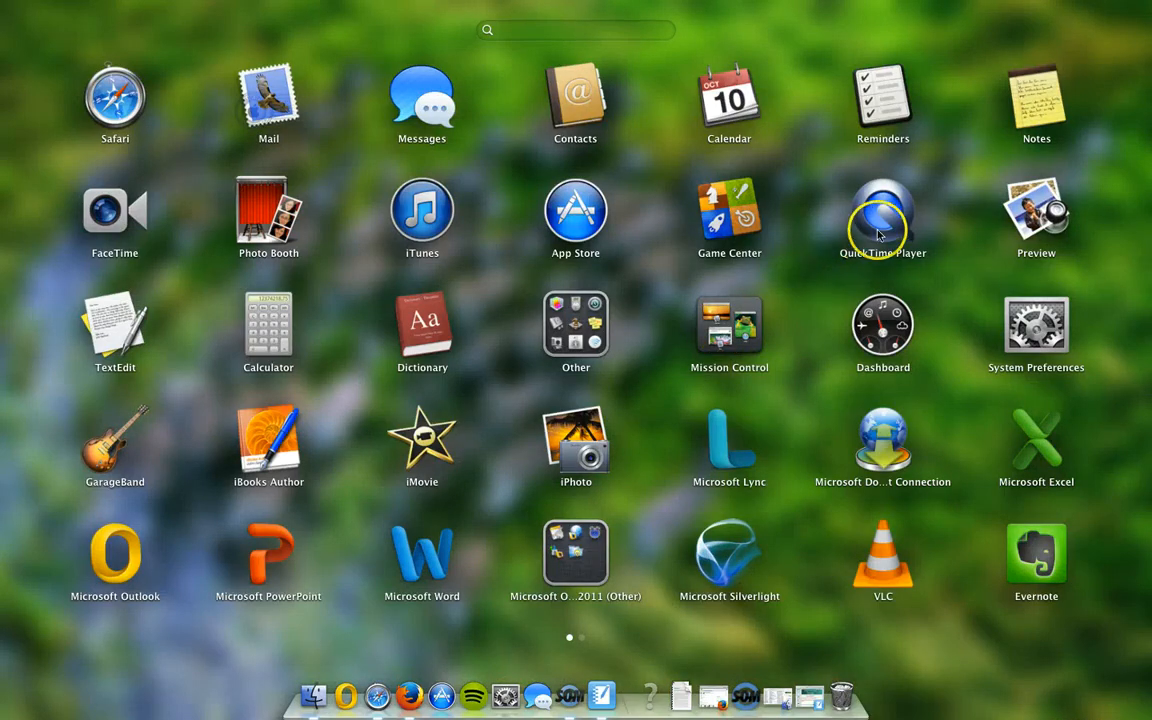
# Launch QuickTime Player from Launchpad and show its File menu
pyautogui.click(882, 210)
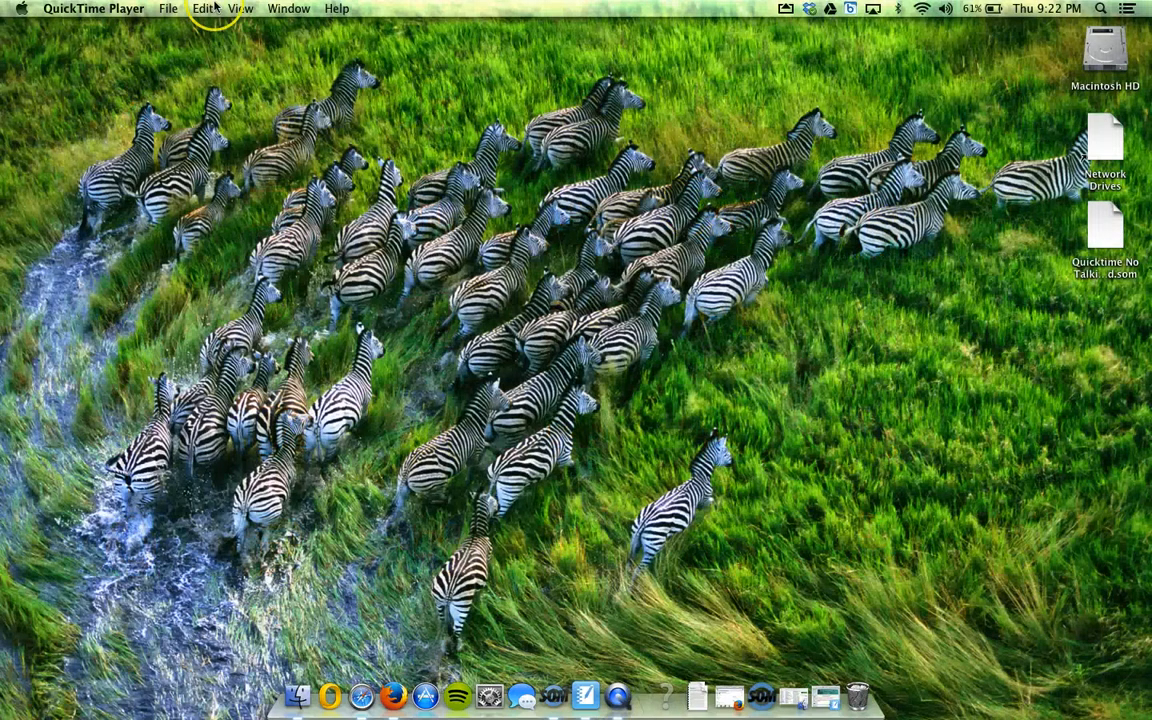
pyautogui.click(168, 8)
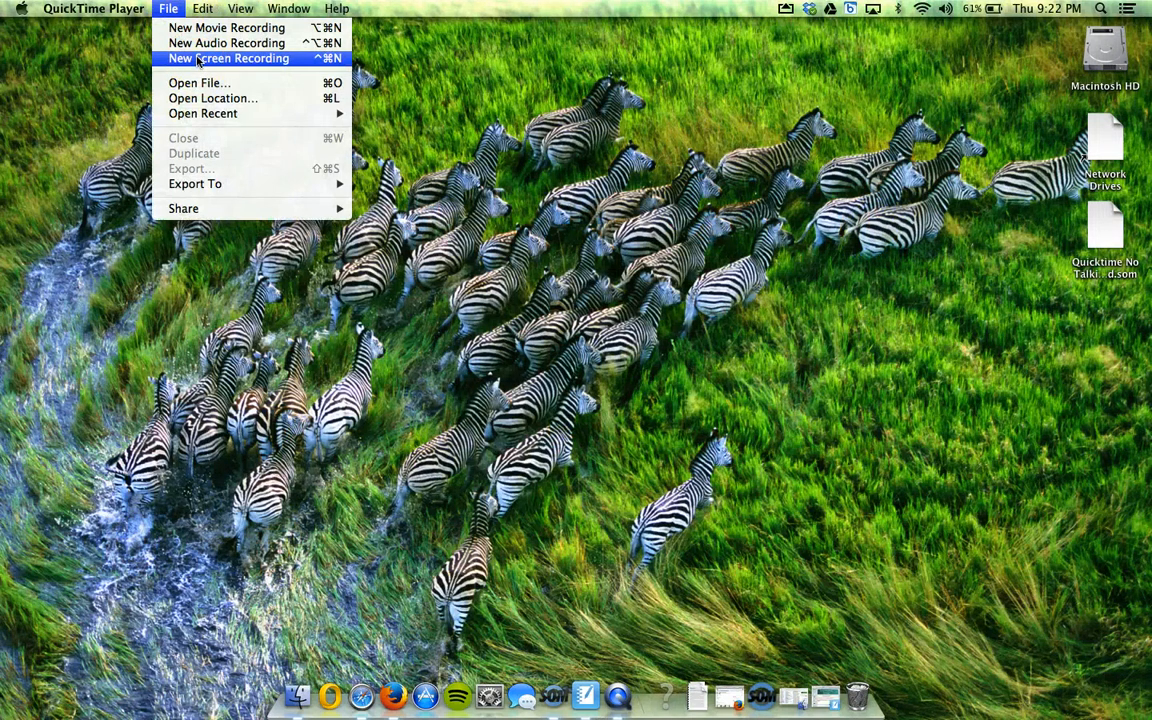
pyautogui.moveTo(226, 27)
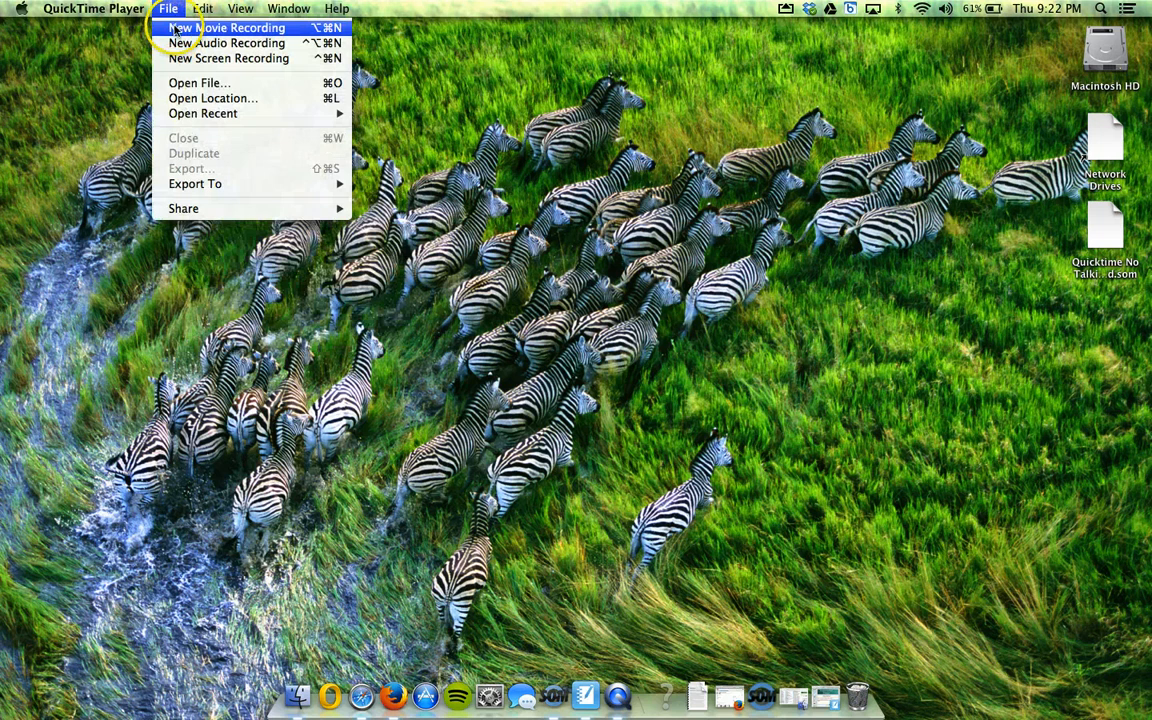
# Open a new webcam movie recording, shrink its preview and park it at the lower left
pyautogui.click(228, 27)
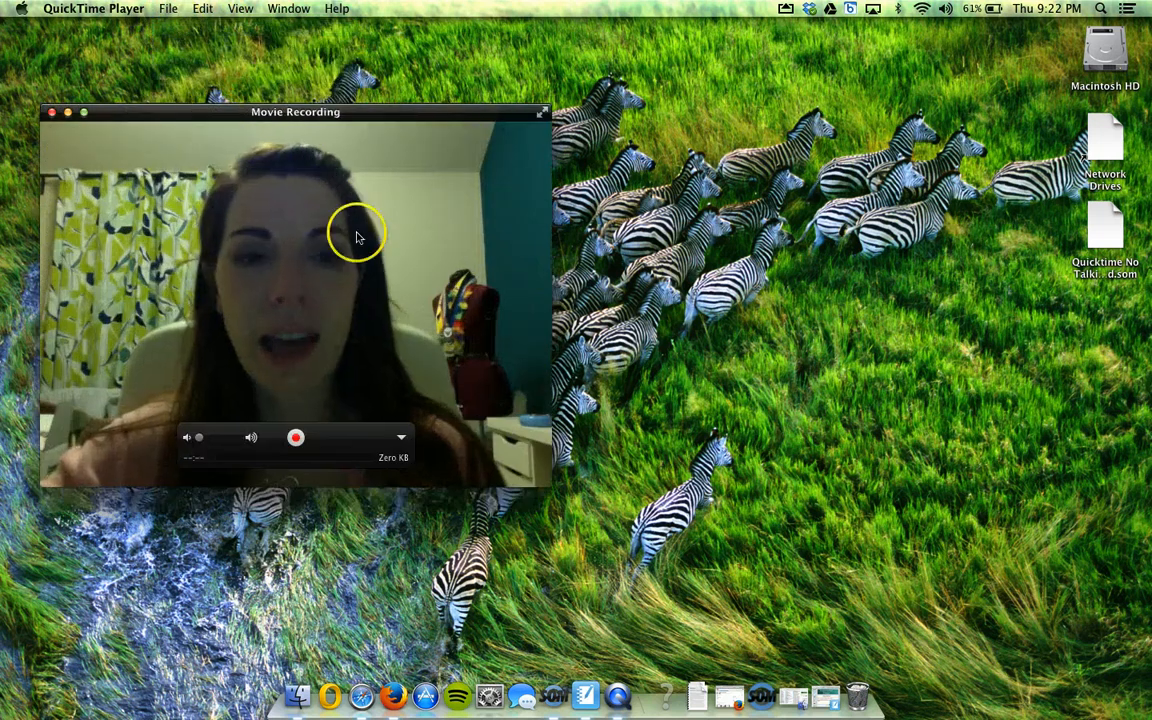
pyautogui.moveTo(547, 483); pyautogui.dragTo(443, 440)
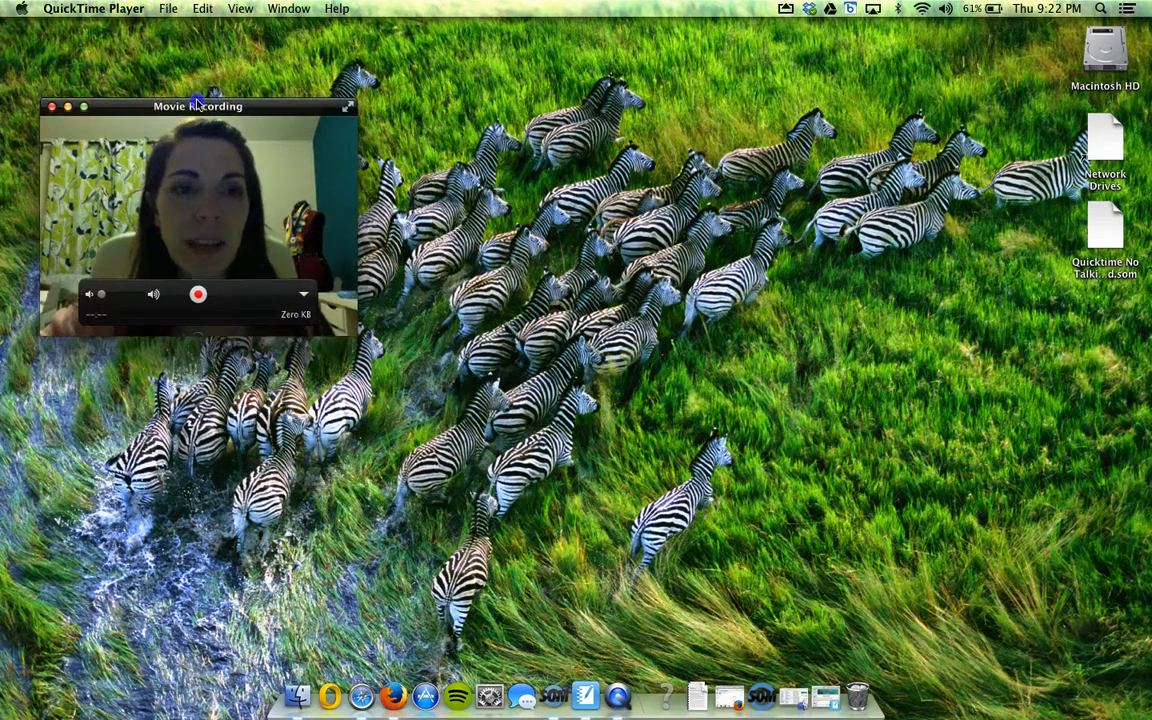
pyautogui.moveTo(198, 106); pyautogui.dragTo(196, 76)
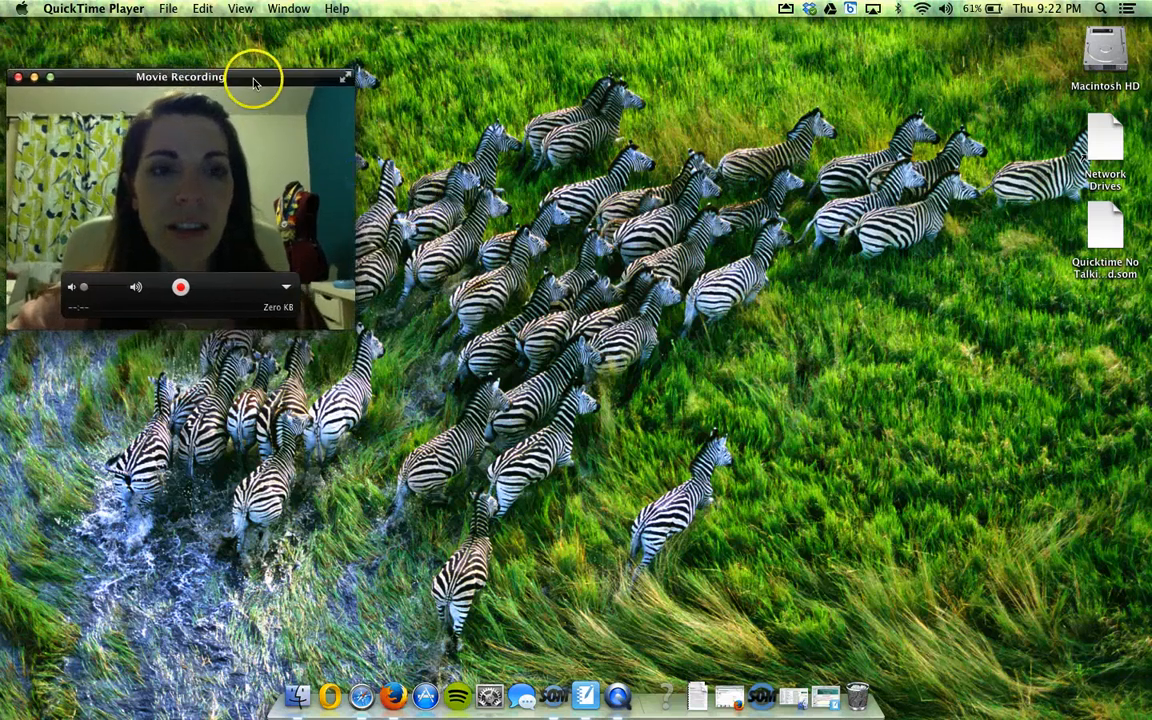
pyautogui.moveTo(180, 76); pyautogui.dragTo(175, 301)
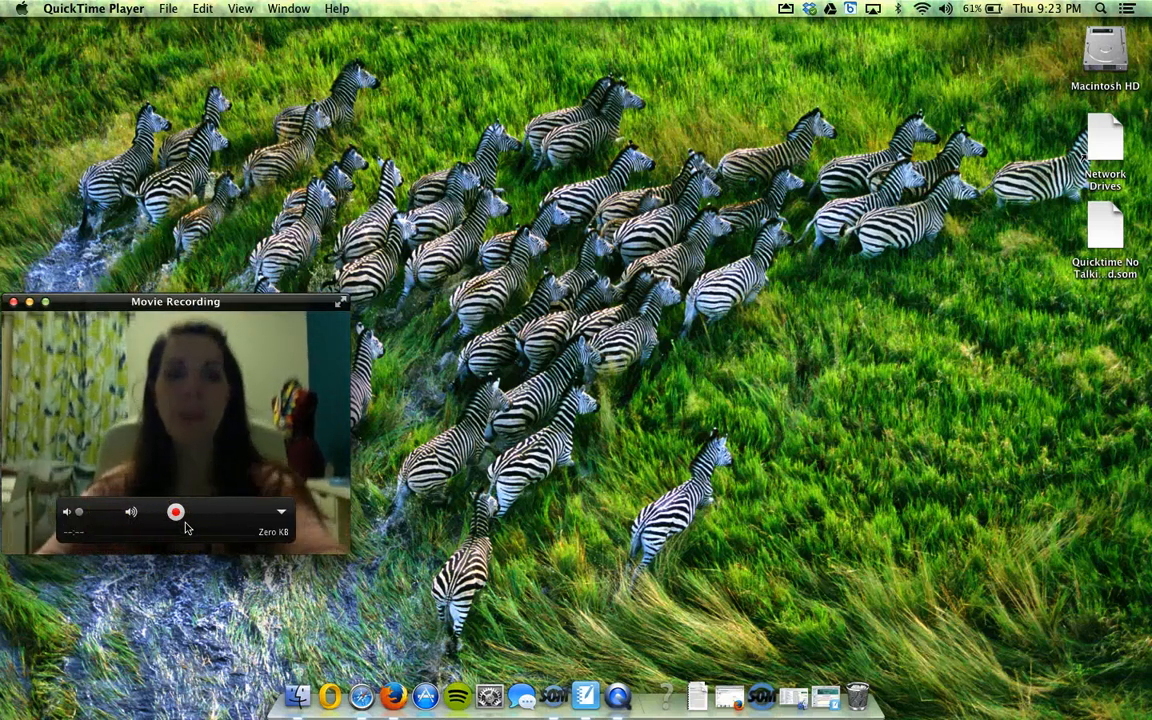
pyautogui.moveTo(90, 635)
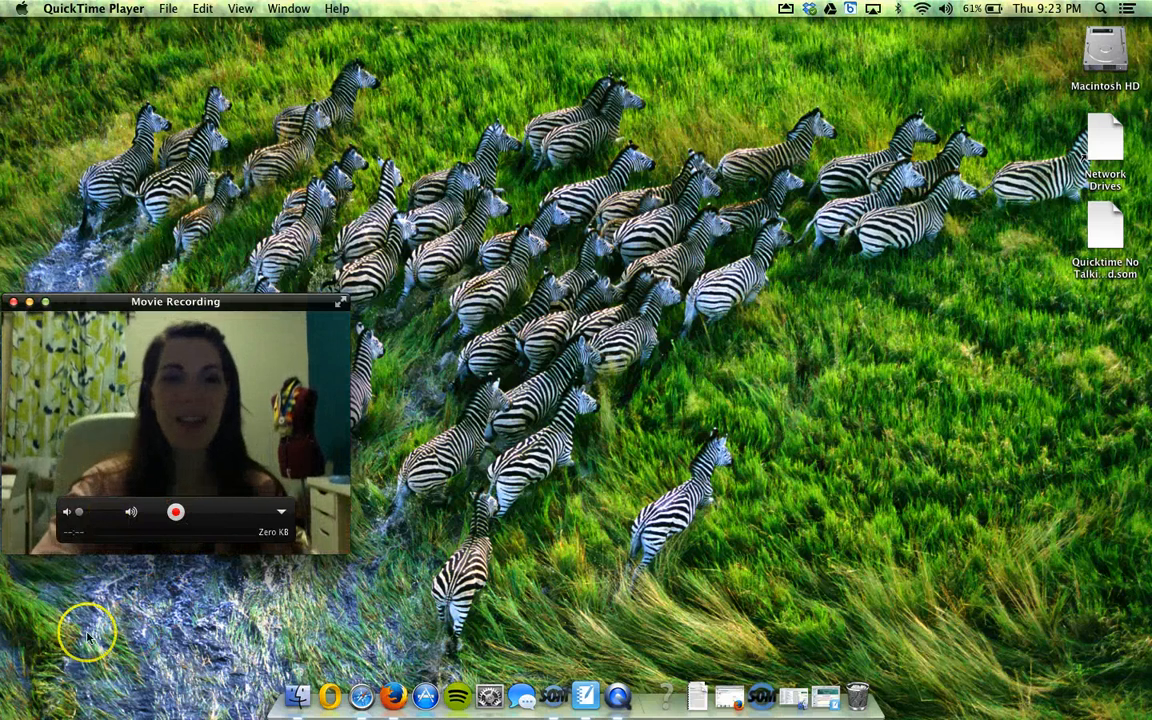
pyautogui.moveTo(335, 540)
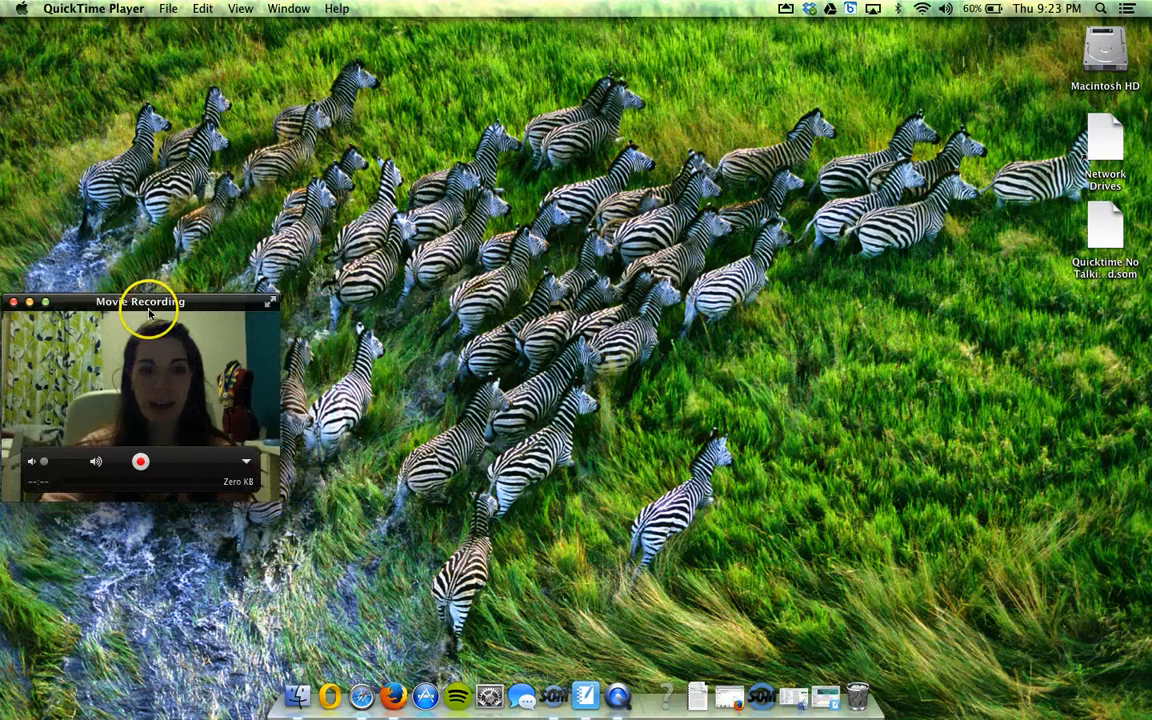
pyautogui.moveTo(140, 301); pyautogui.dragTo(408, 358)
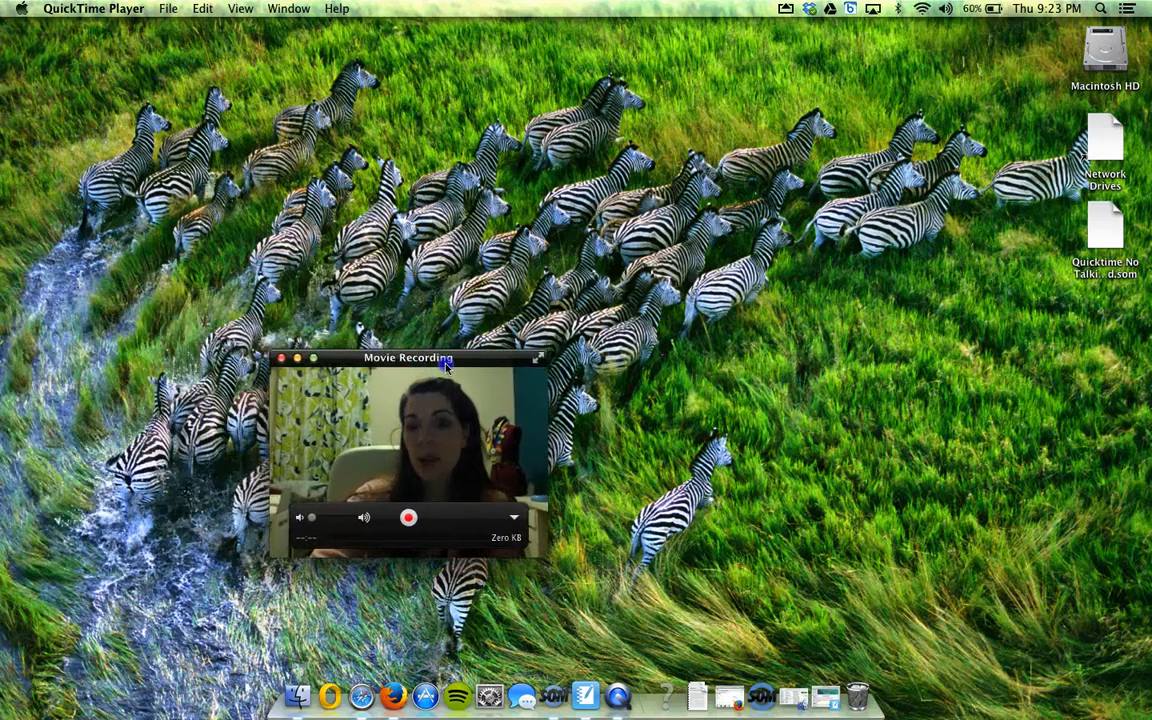
pyautogui.moveTo(408, 358); pyautogui.dragTo(784, 380)
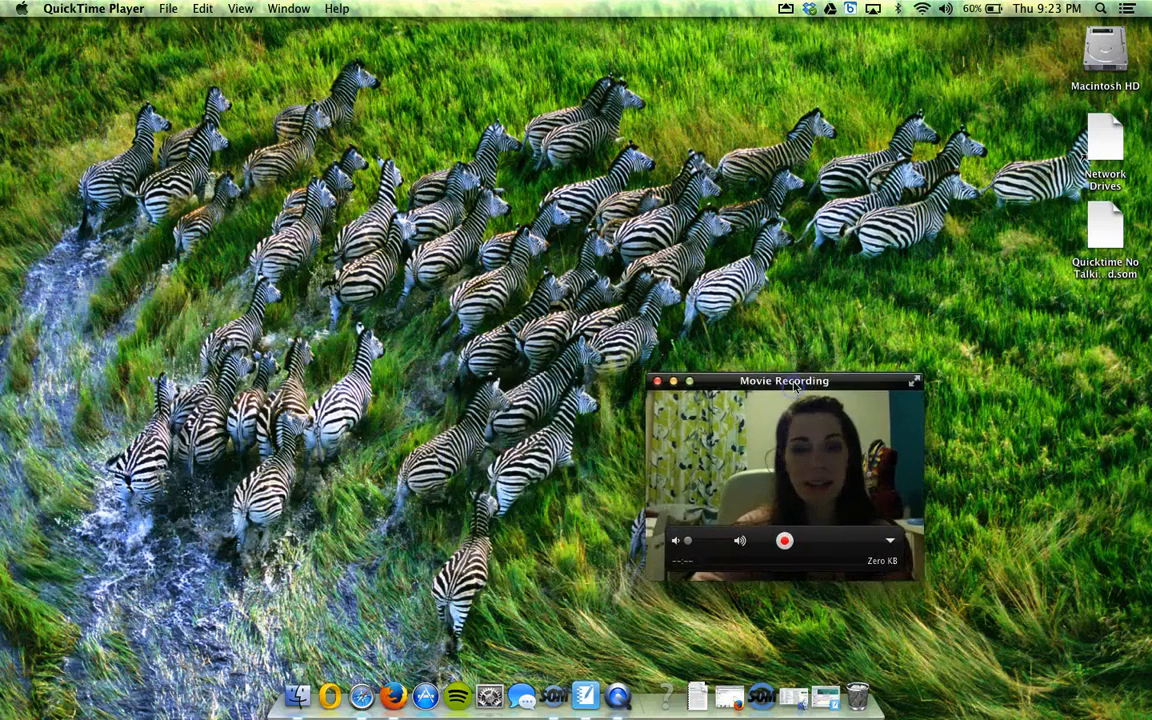
pyautogui.moveTo(785, 380); pyautogui.dragTo(410, 415)
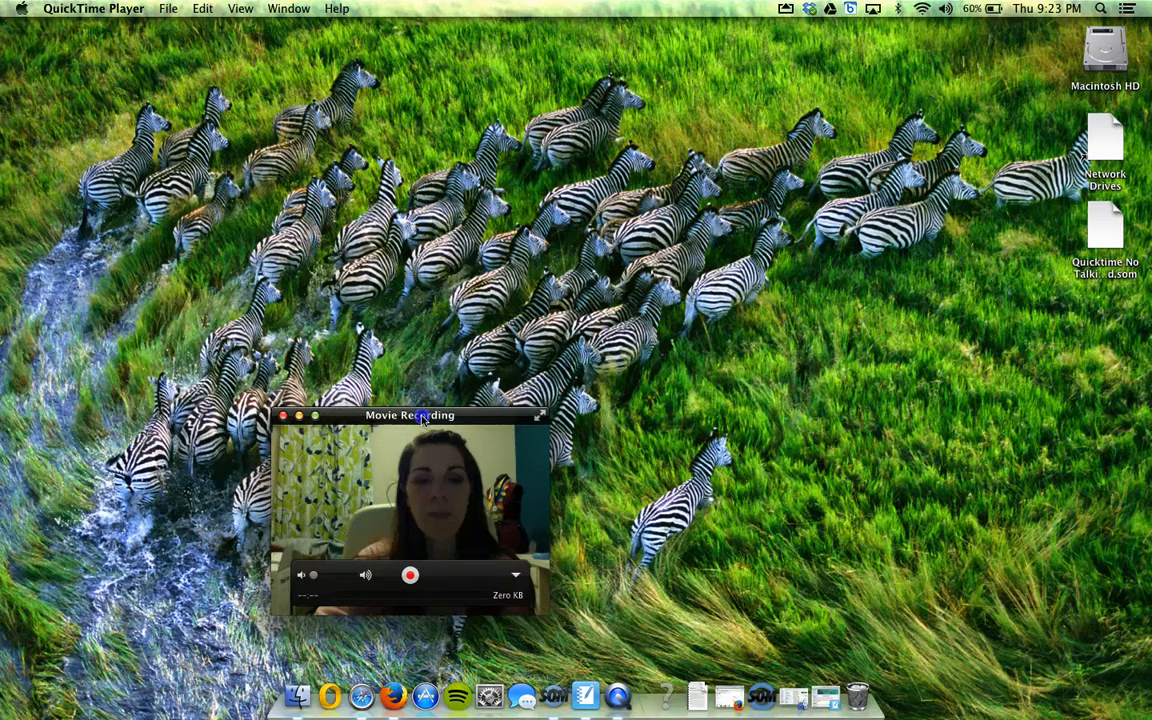
pyautogui.moveTo(410, 415); pyautogui.dragTo(236, 403)
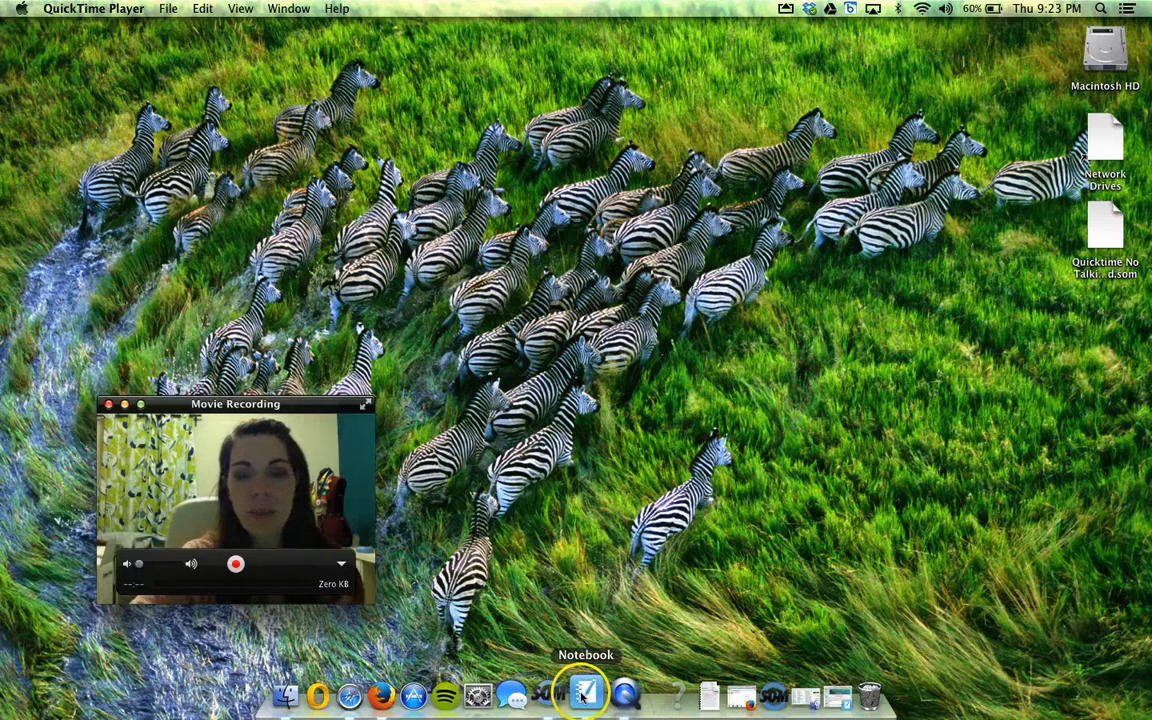
# Open the Experimental Design notebook in SMART Notebook and auto-hide the page sorter
pyautogui.click(585, 693)
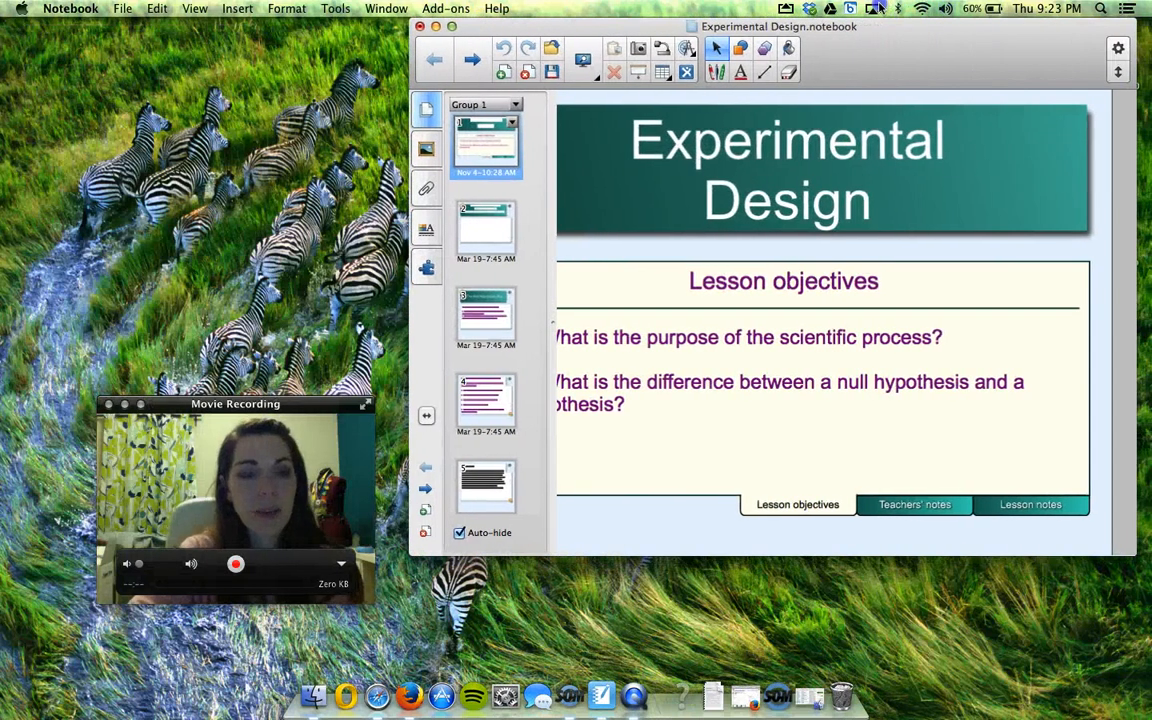
pyautogui.moveTo(305, 403)
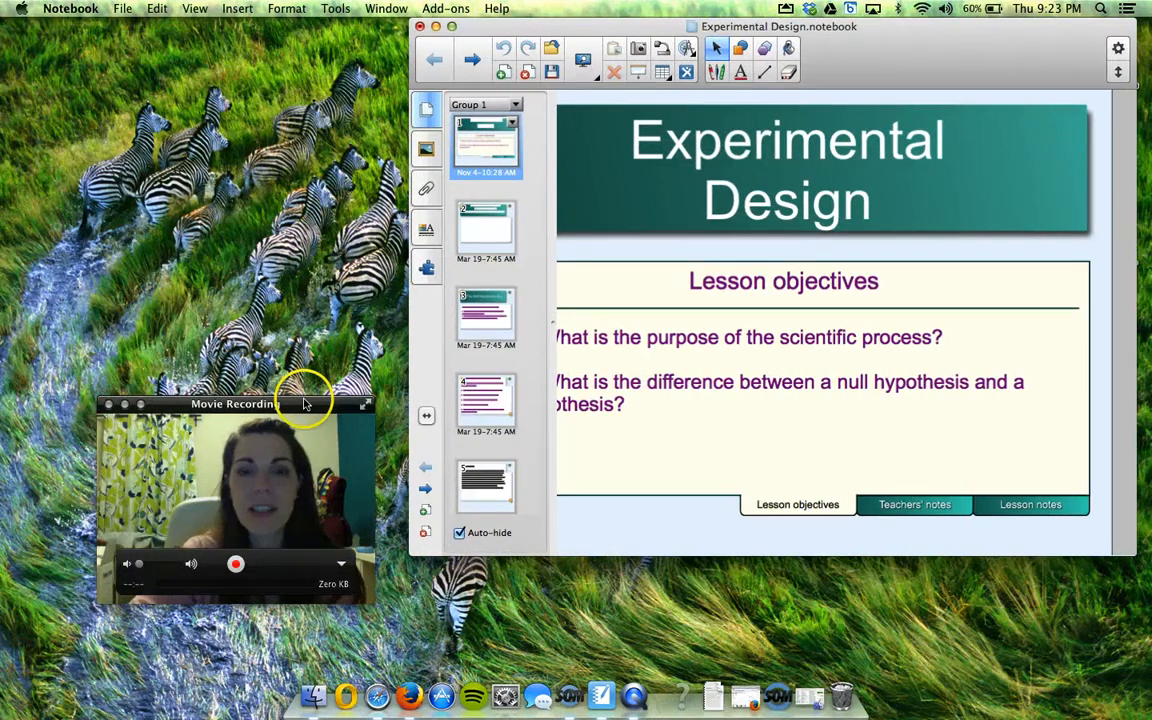
pyautogui.moveTo(512, 300)
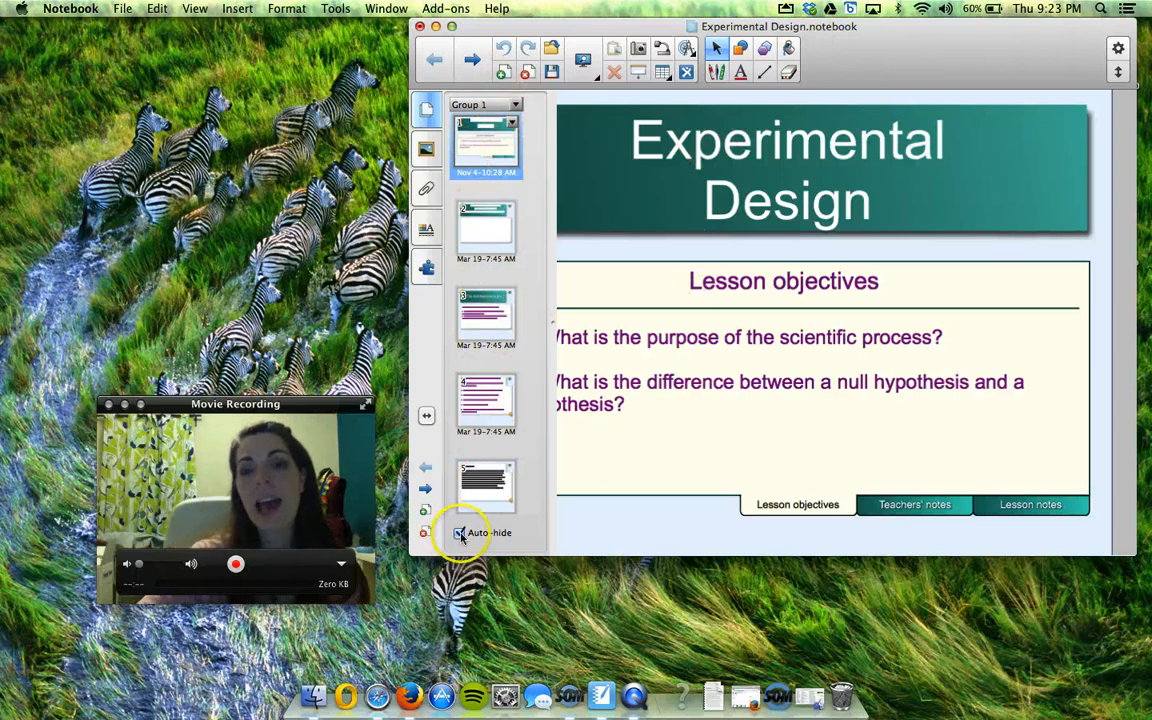
pyautogui.click(461, 532)
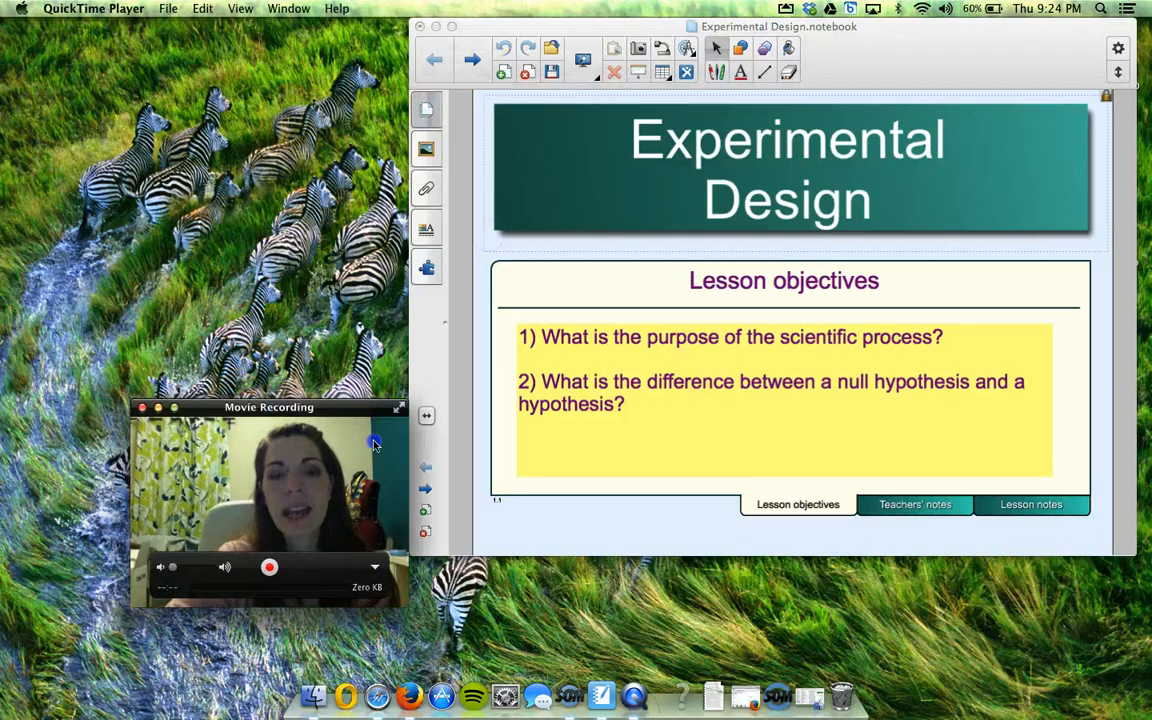
# Move the Notebook window left and tuck the webcam preview at the lower right
pyautogui.moveTo(269, 407); pyautogui.dragTo(893, 488)
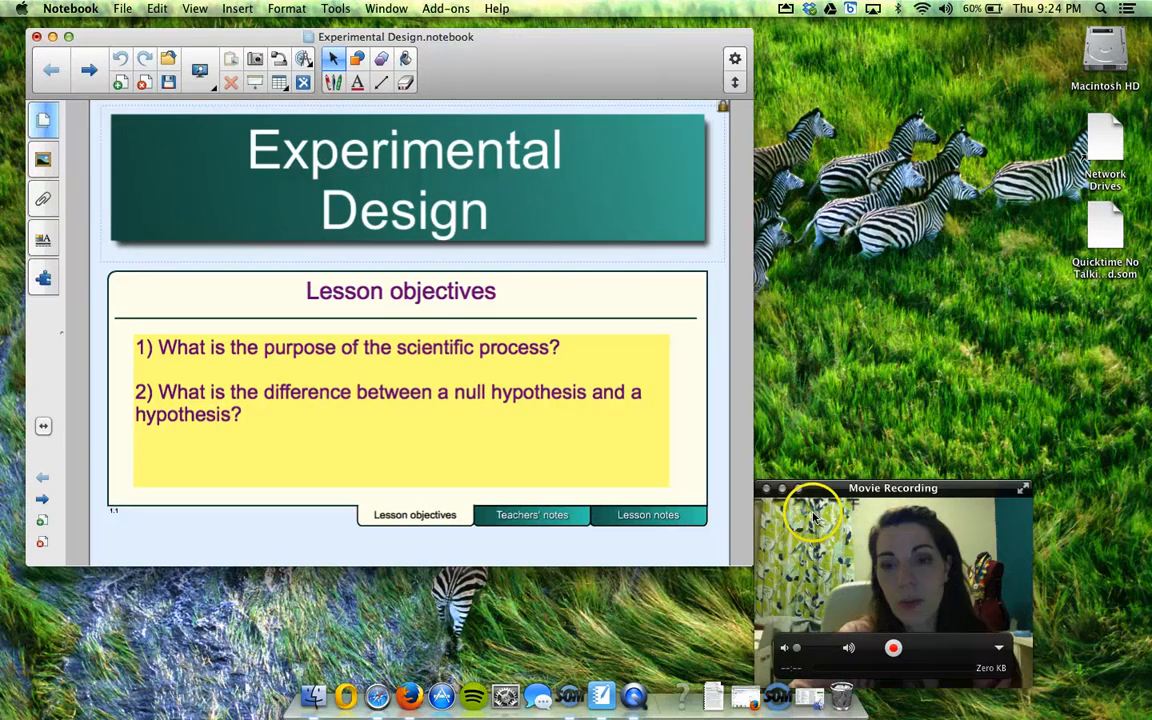
pyautogui.moveTo(893, 487); pyautogui.dragTo(902, 338)
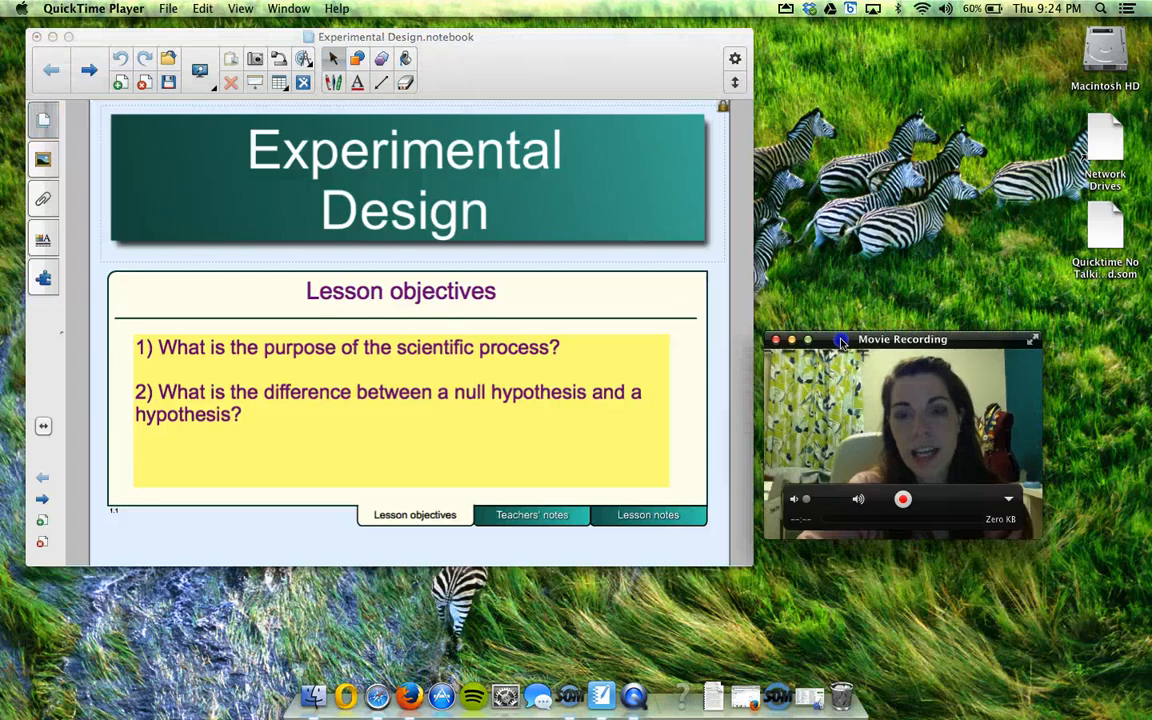
pyautogui.moveTo(902, 339); pyautogui.dragTo(890, 238)
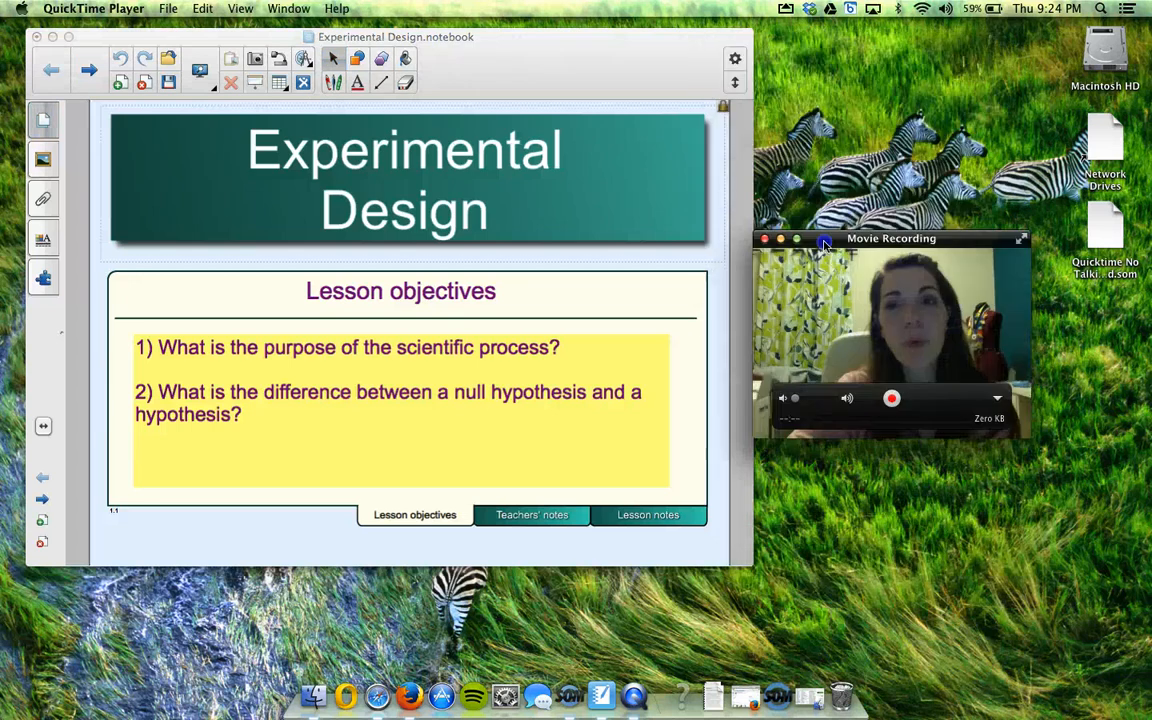
pyautogui.moveTo(890, 238); pyautogui.dragTo(880, 437)
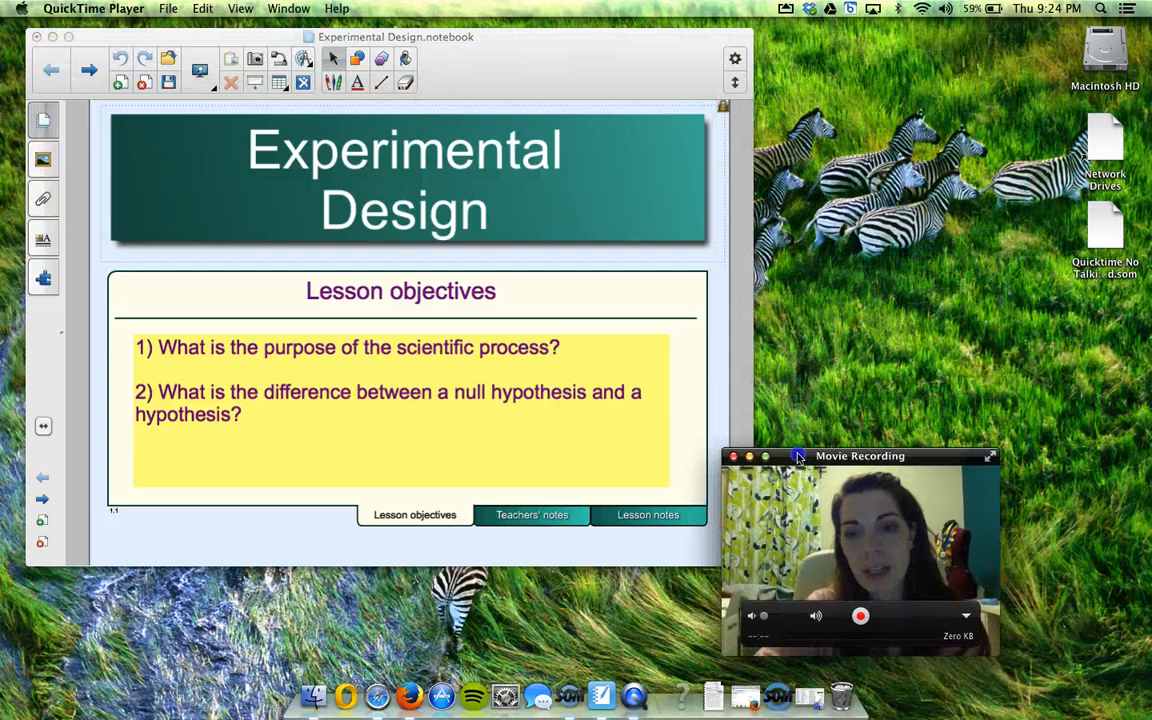
pyautogui.moveTo(860, 455); pyautogui.dragTo(865, 428)
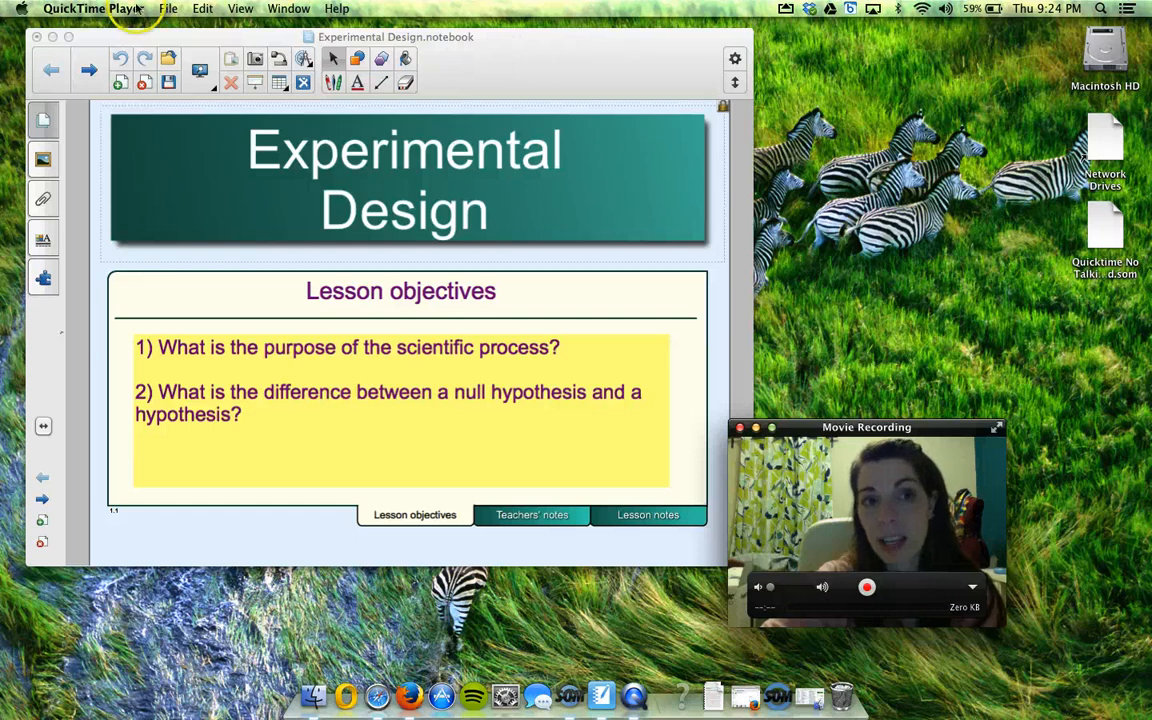
# Start a new screen recording session, check its options, and place its panel at the top right
pyautogui.click(94, 8)
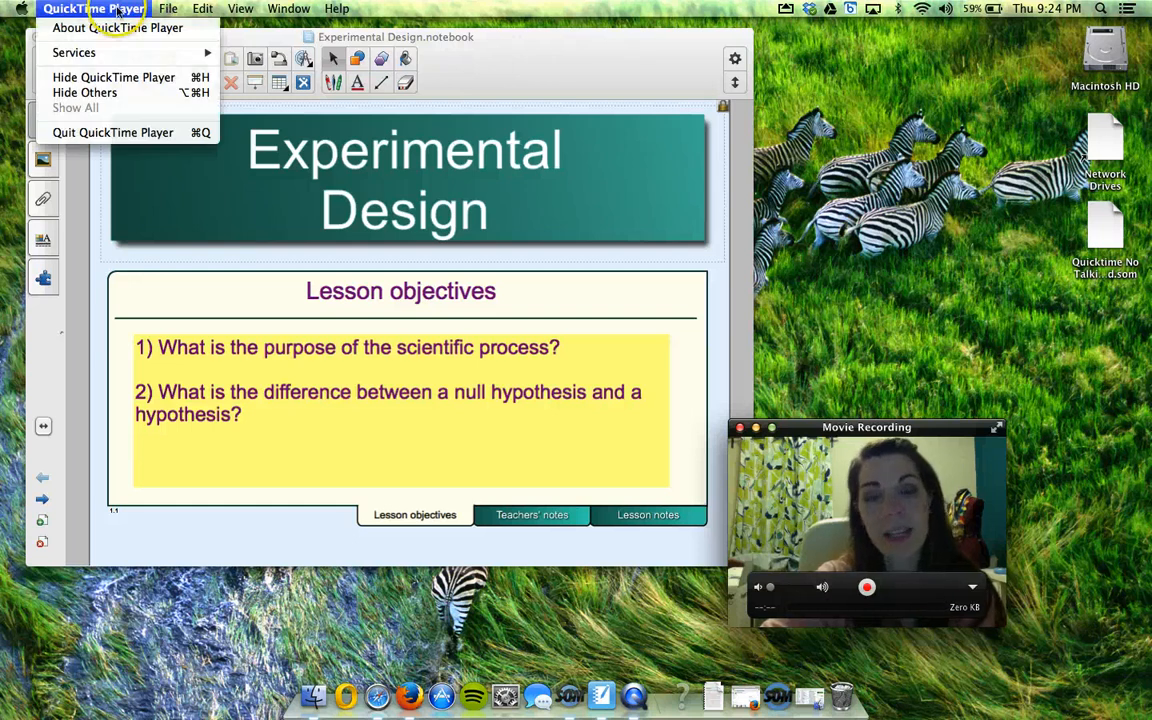
pyautogui.moveTo(235, 70)
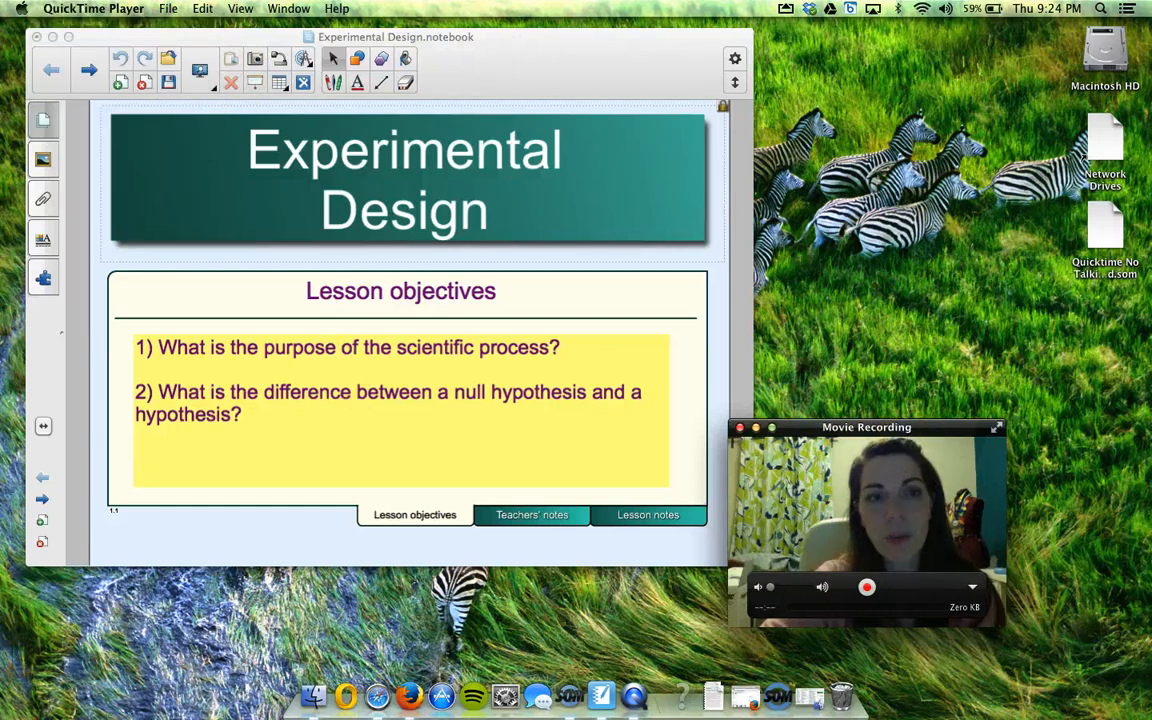
pyautogui.click(168, 8)
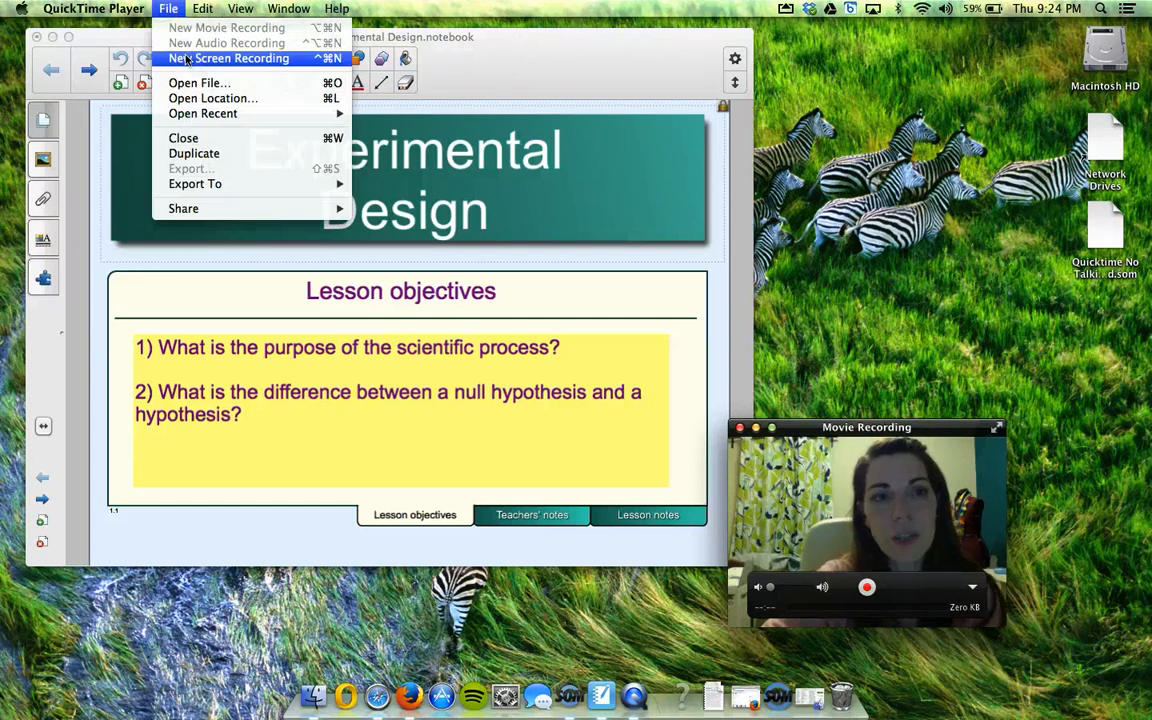
pyautogui.click(227, 57)
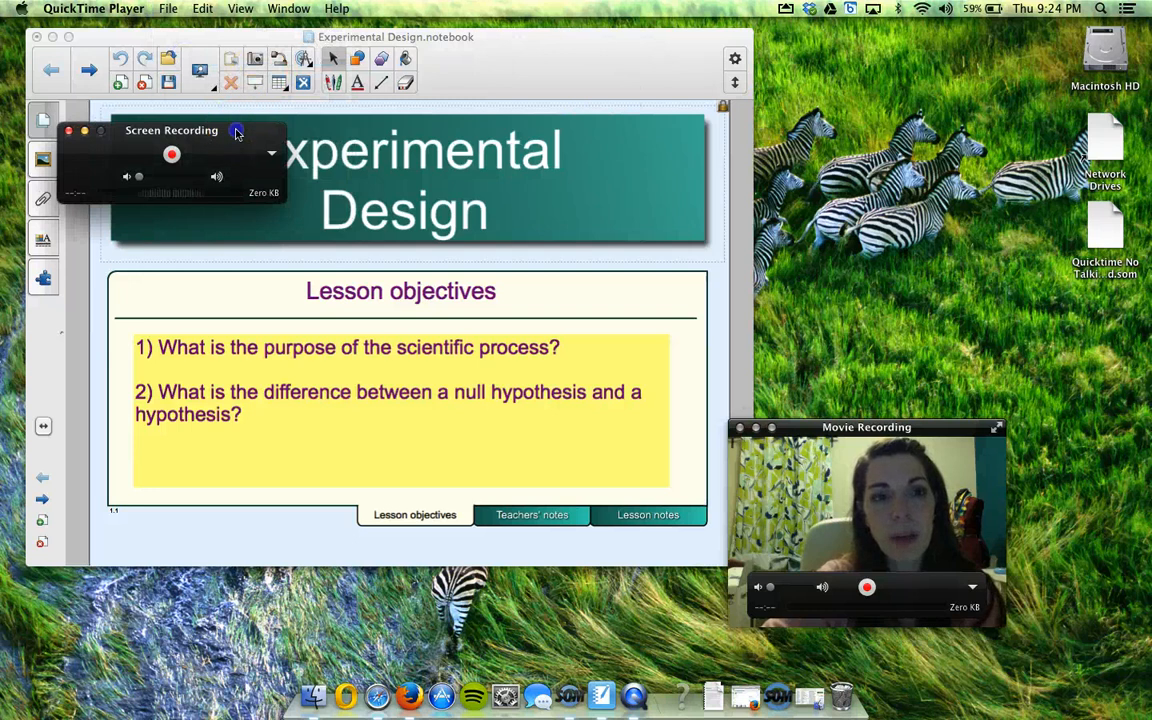
pyautogui.moveTo(172, 130); pyautogui.dragTo(852, 93)
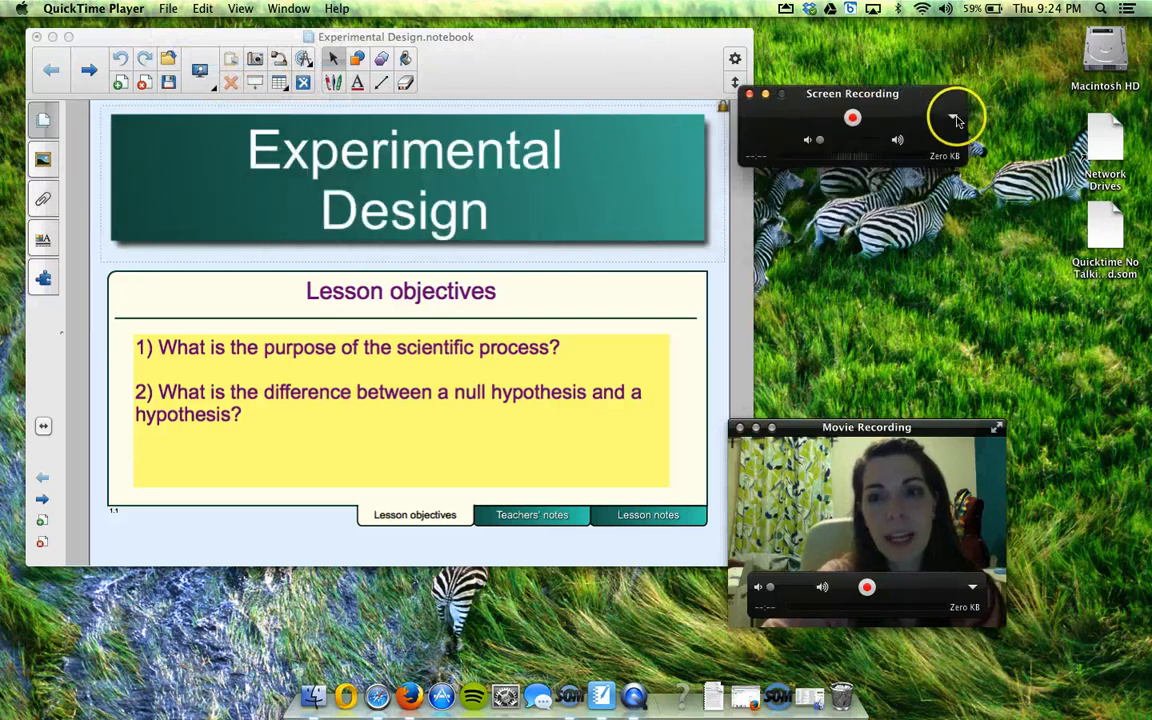
pyautogui.click(951, 117)
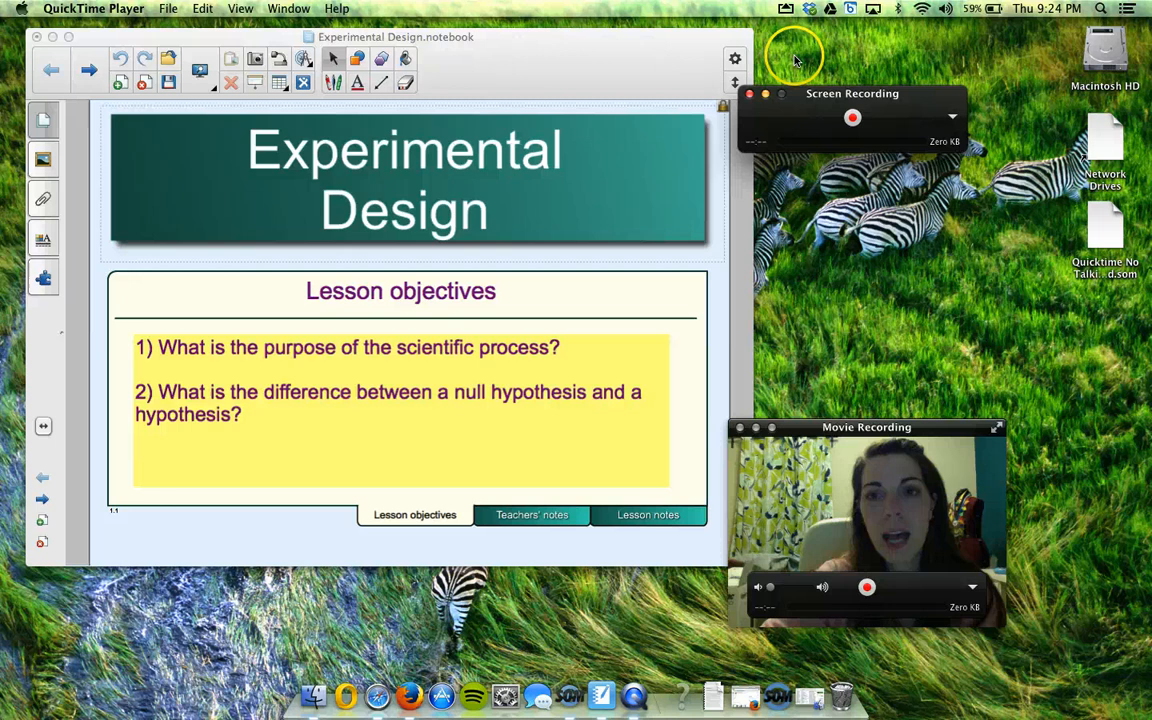
pyautogui.click(240, 8)
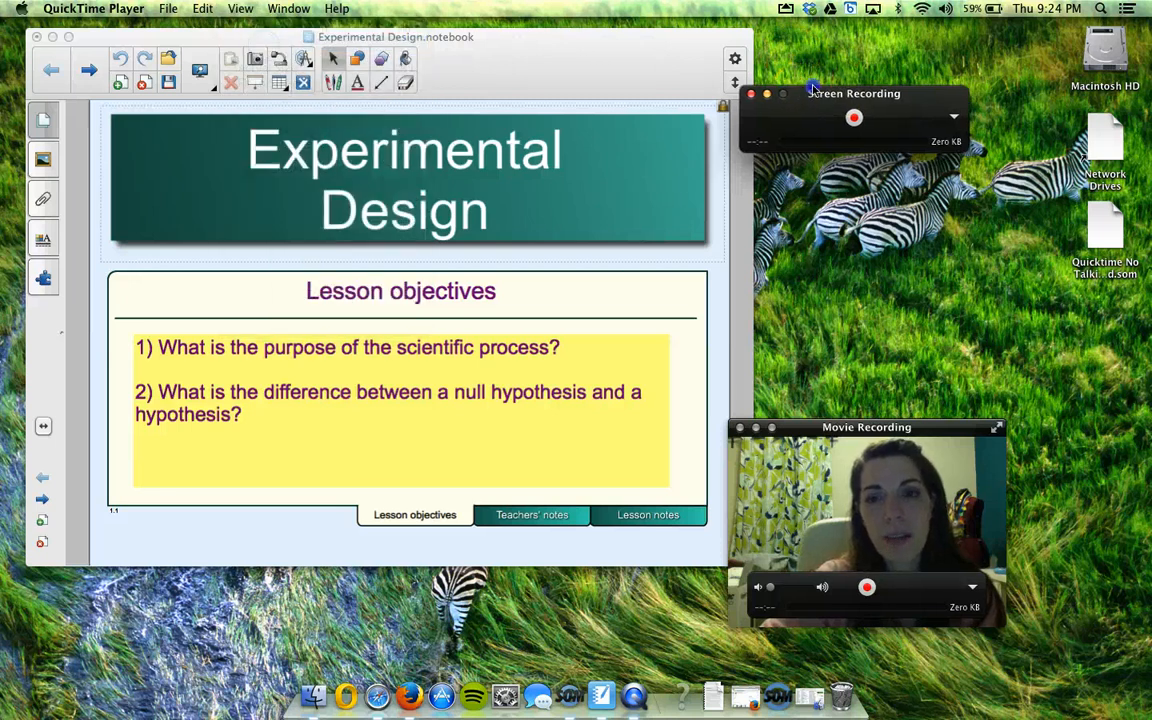
pyautogui.moveTo(853, 93); pyautogui.dragTo(957, 37)
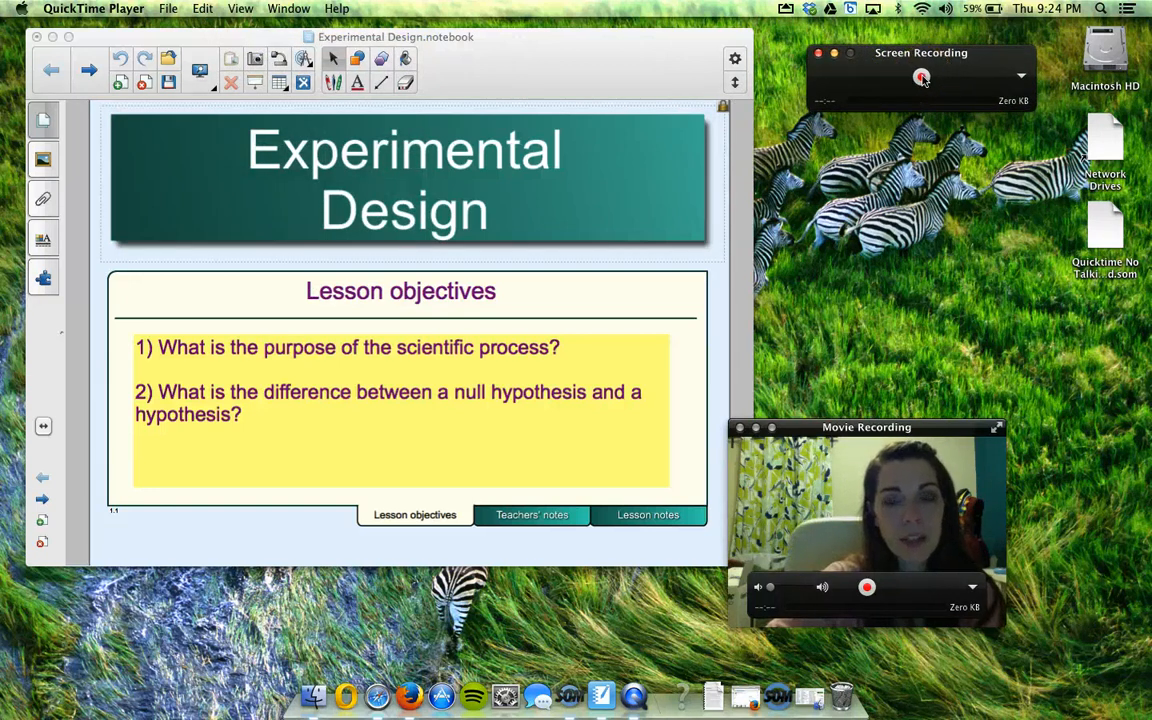
# Mark a screen-recording area spanning the Notebook slide and the webcam preview
pyautogui.click(921, 77)
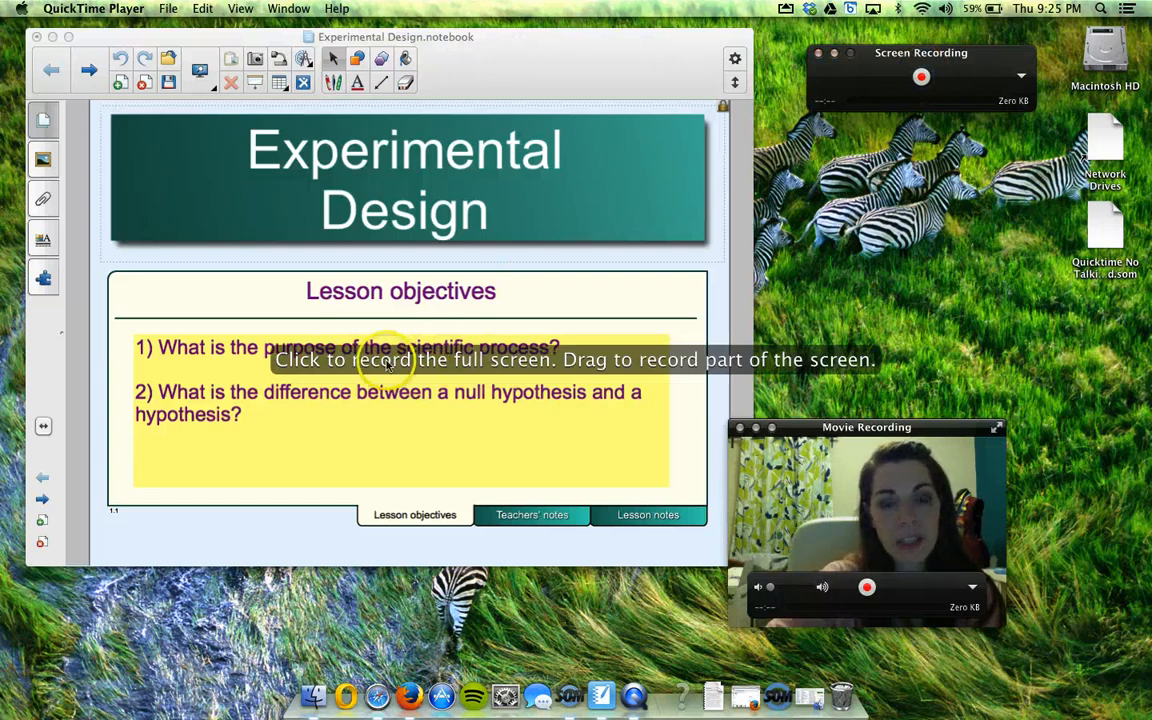
pyautogui.moveTo(180, 195)
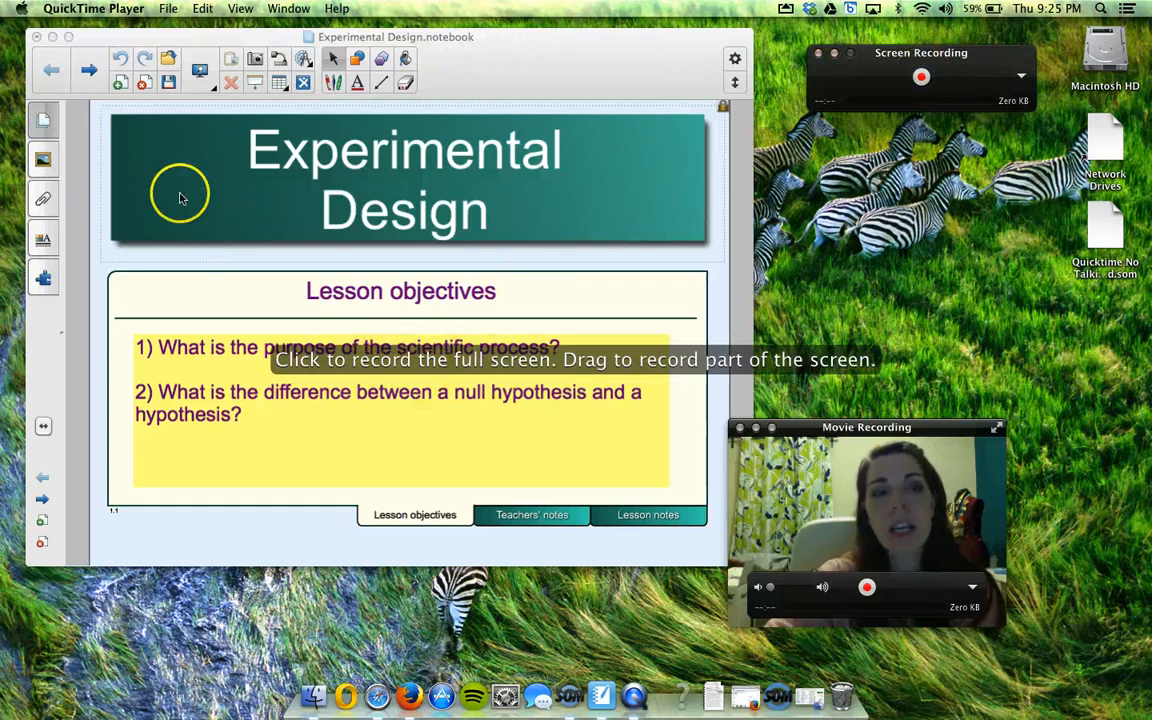
pyautogui.moveTo(95, 100)
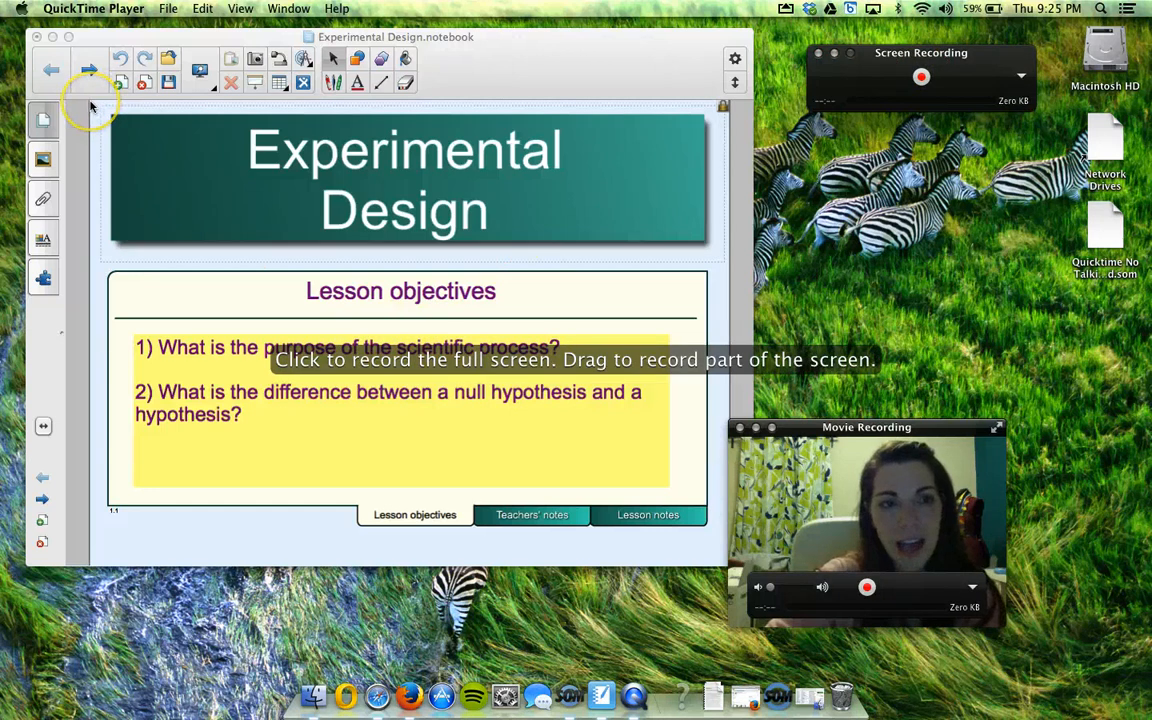
pyautogui.moveTo(92, 105); pyautogui.dragTo(190, 135)
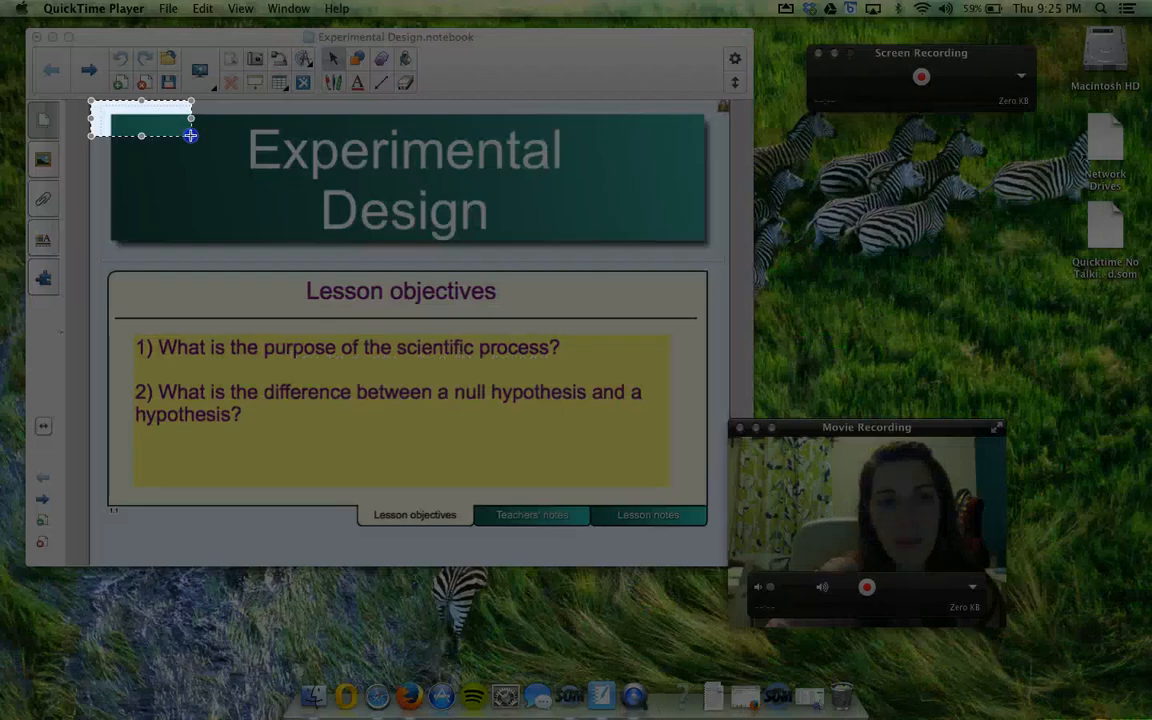
pyautogui.moveTo(190, 135); pyautogui.dragTo(990, 573)
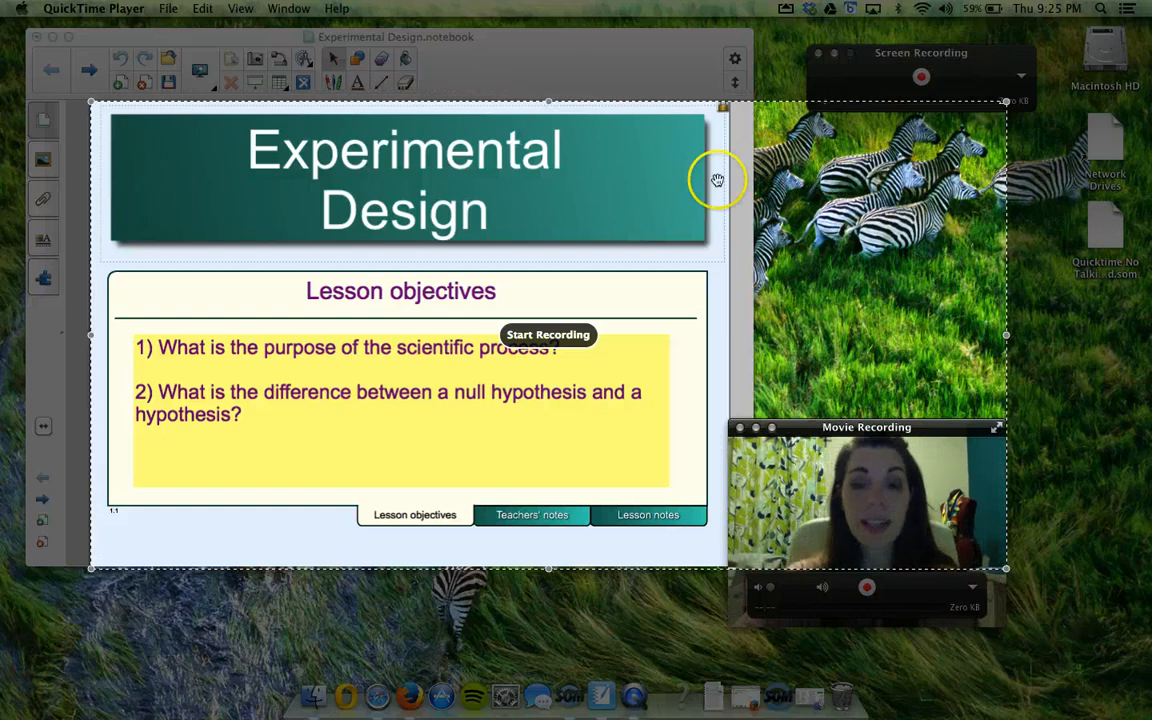
pyautogui.moveTo(812, 302)
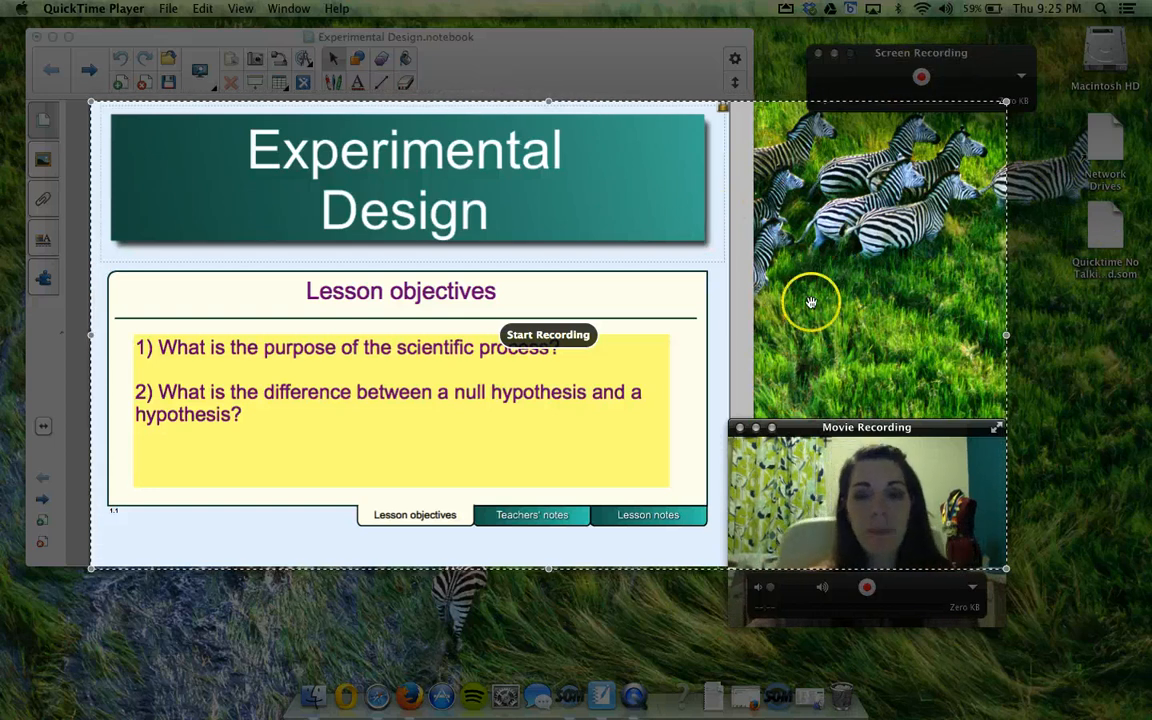
pyautogui.moveTo(843, 449)
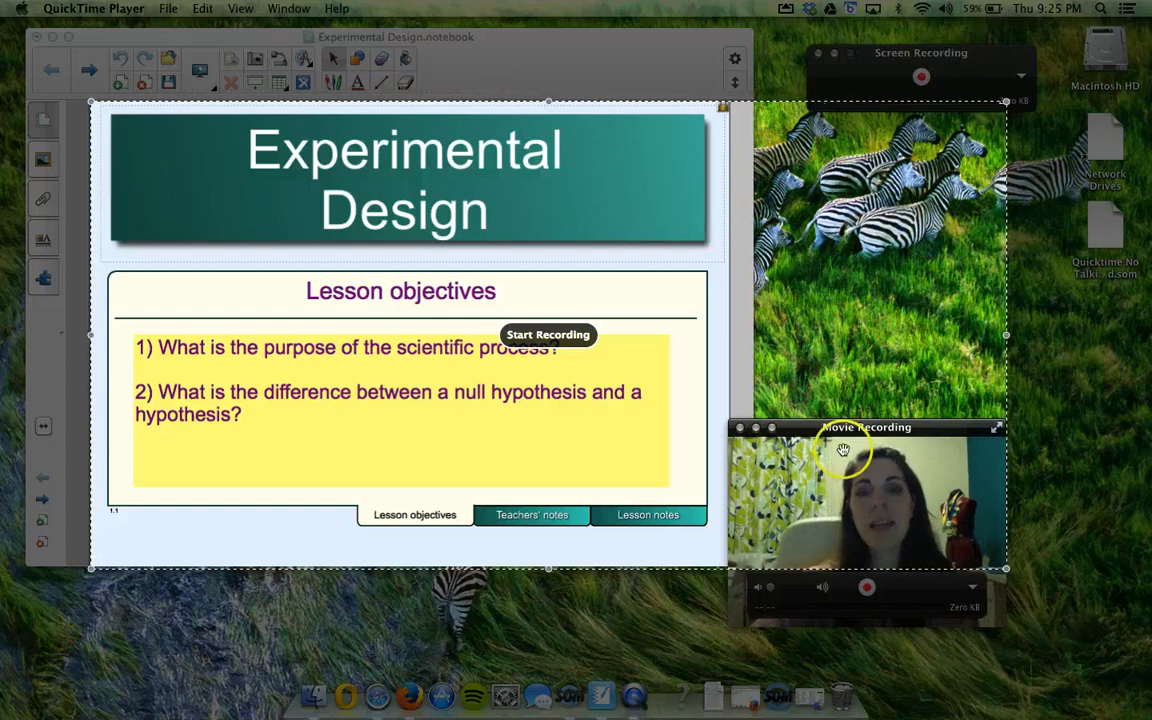
pyautogui.moveTo(840, 260)
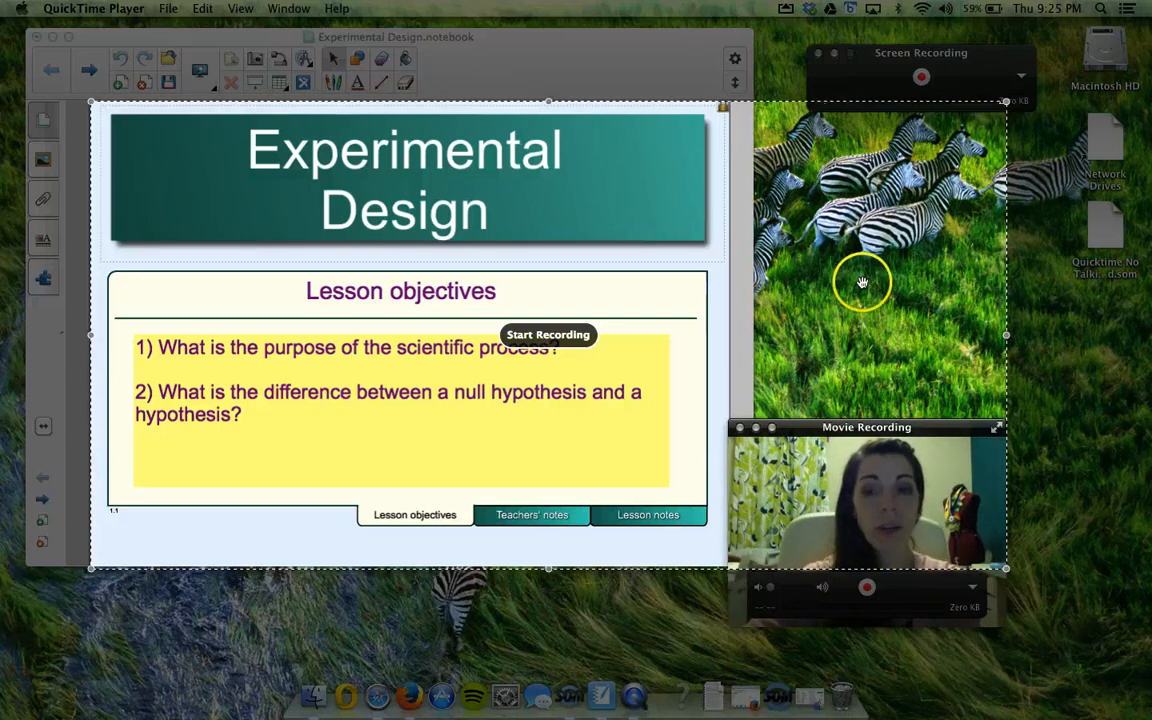
pyautogui.moveTo(857, 275)
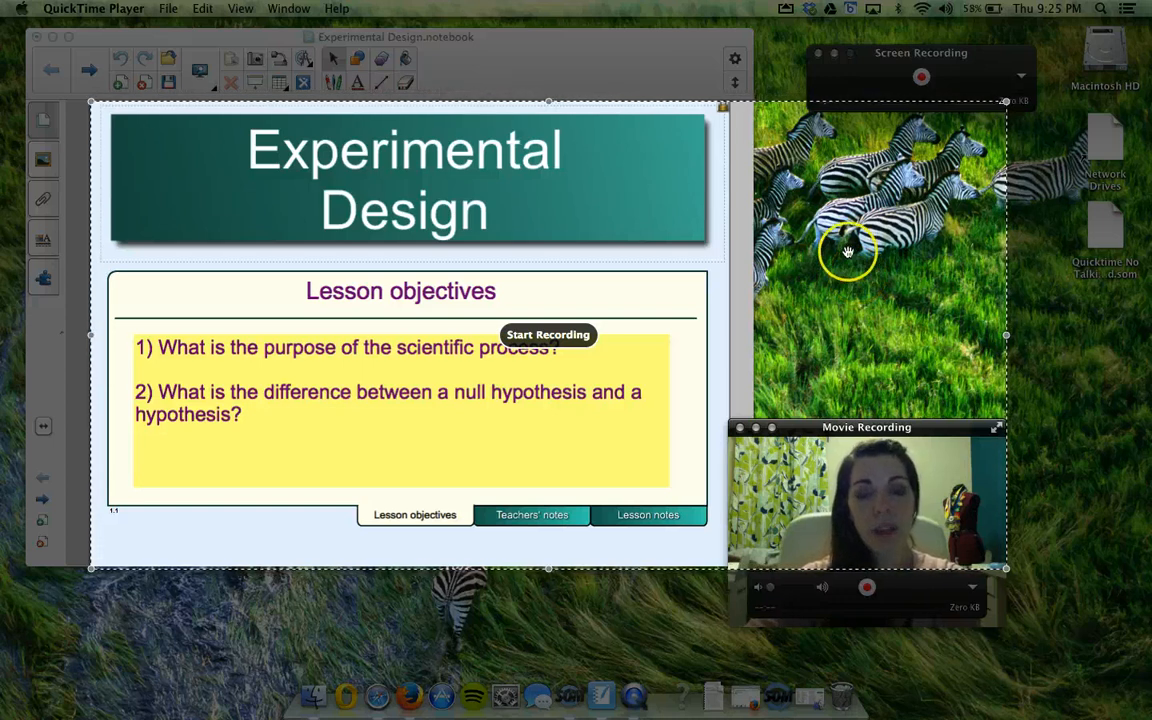
pyautogui.moveTo(856, 270)
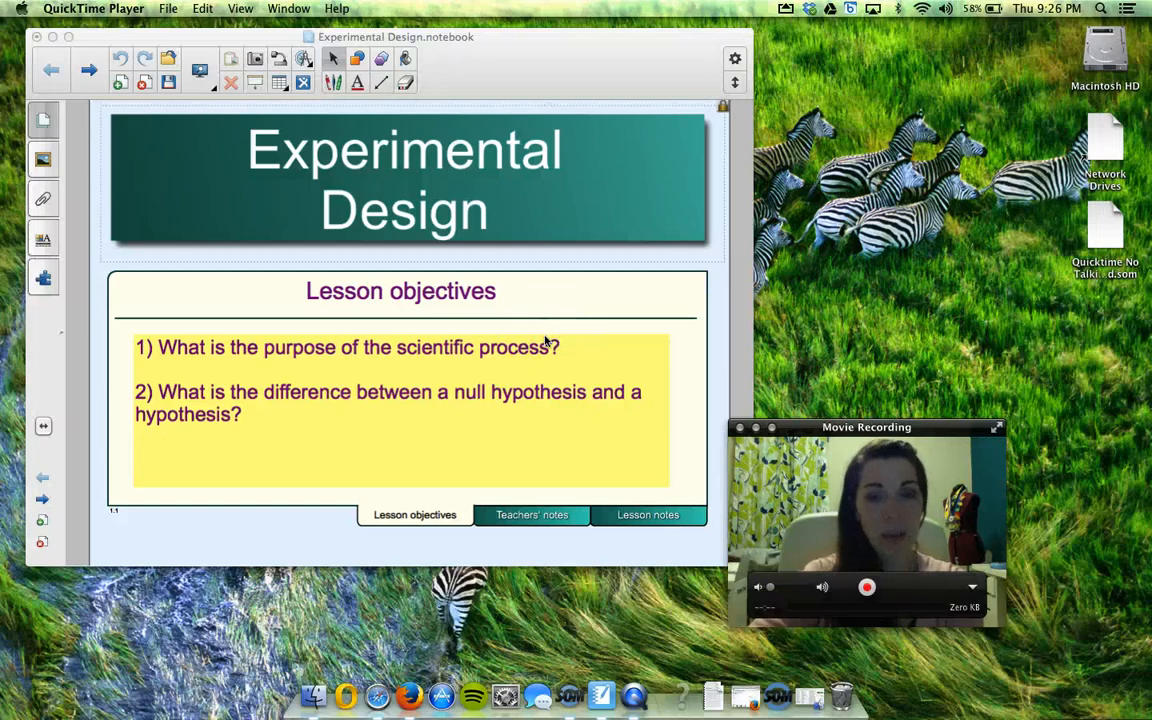
# Return to the Notebook and advance two slides to the light-colour data table
pyautogui.click(487, 363)
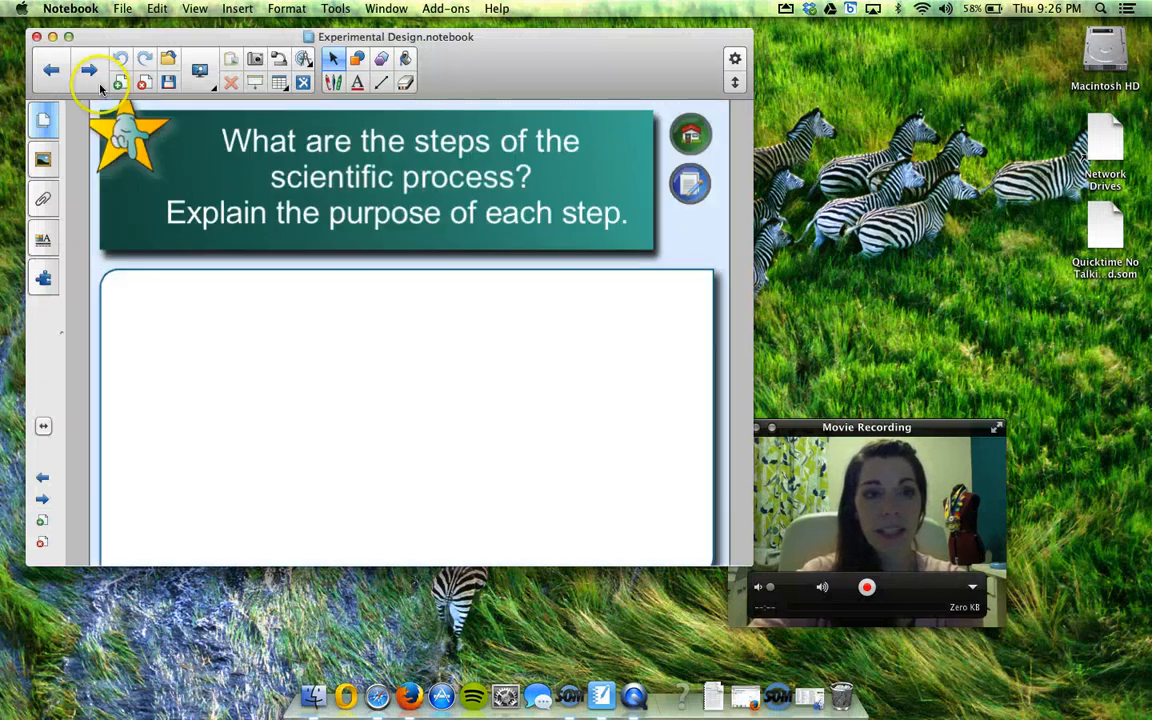
pyautogui.click(88, 70)
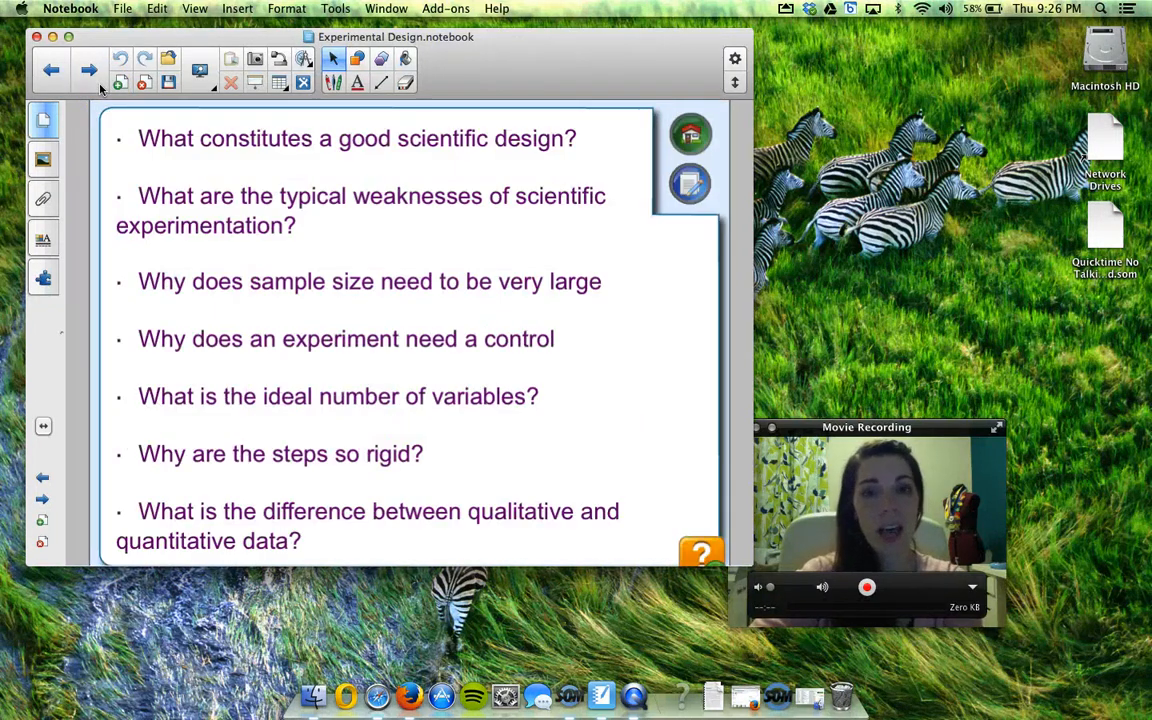
pyautogui.click(88, 69)
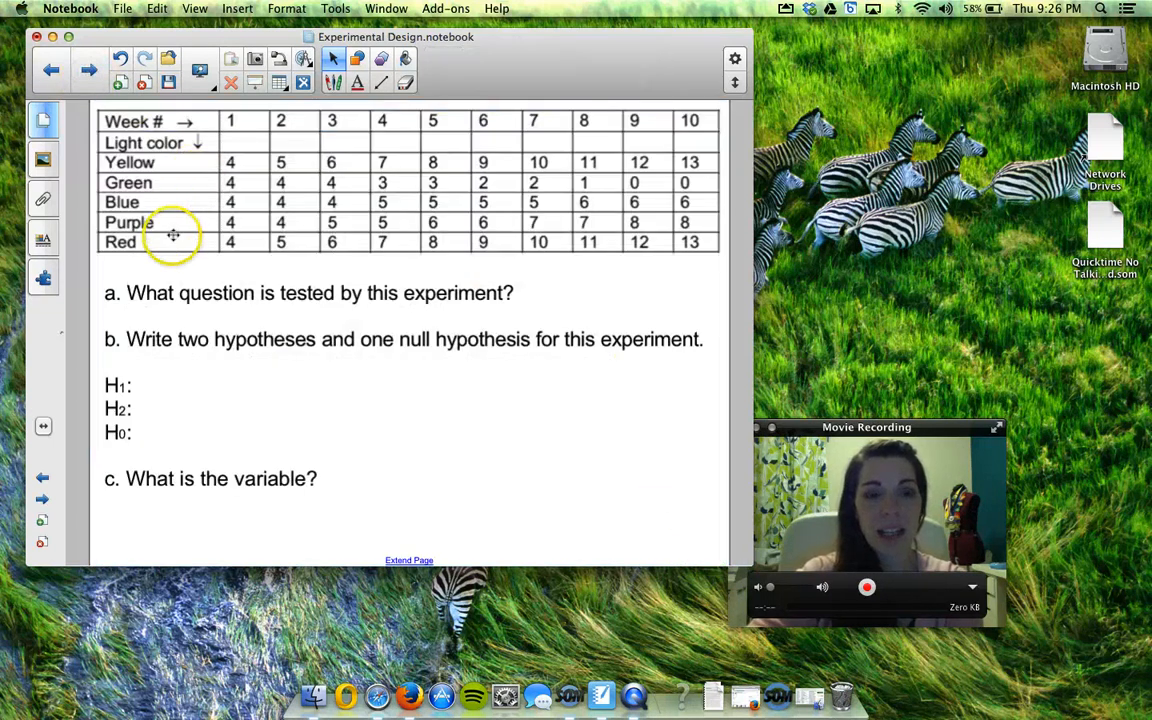
pyautogui.moveTo(228, 431)
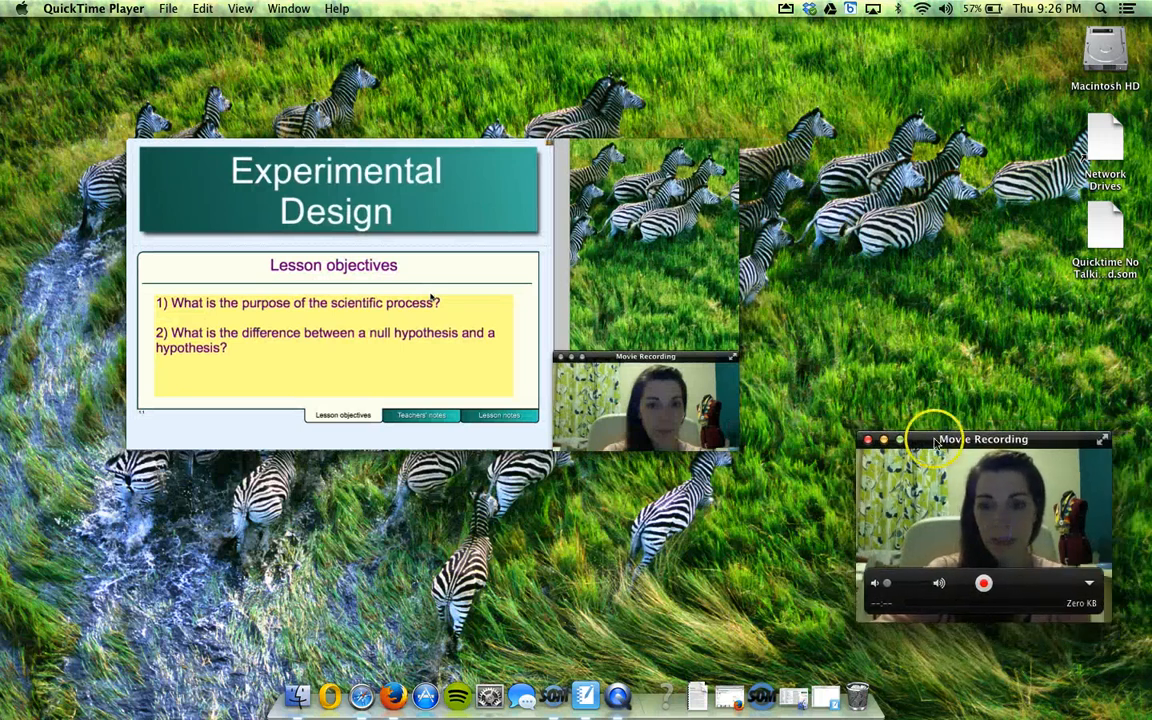
# Move the webcam window aside, then play and skim through the cropped Untitled recording
pyautogui.moveTo(983, 439); pyautogui.dragTo(148, 489)
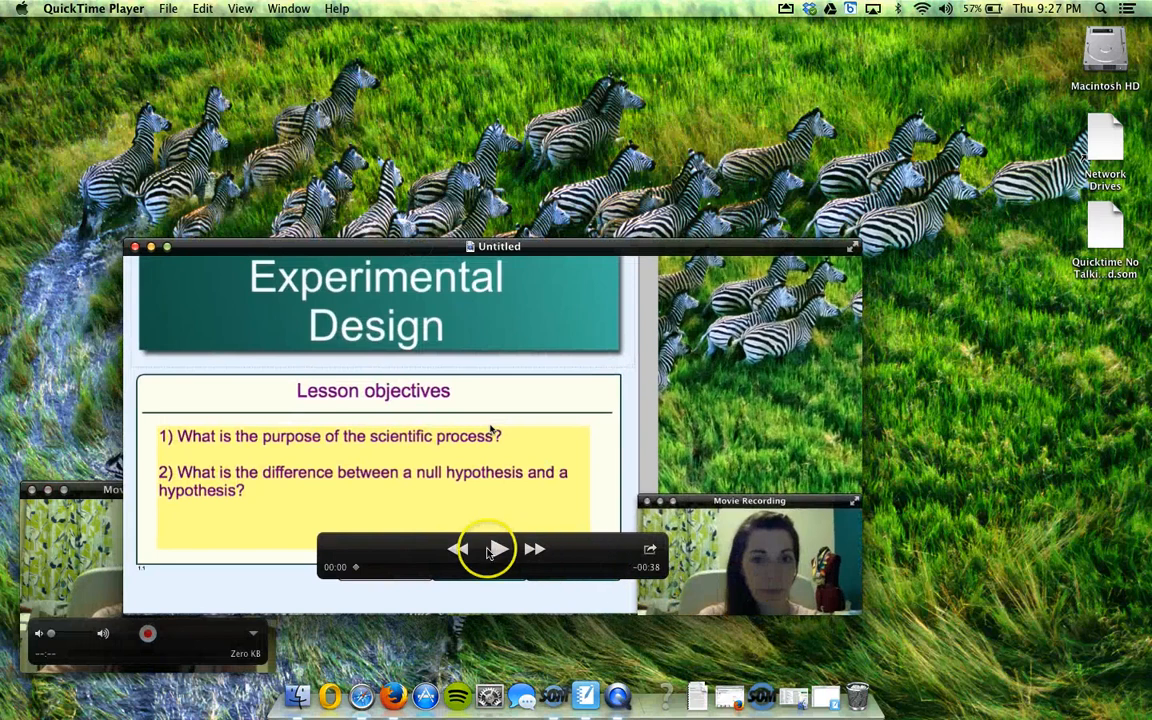
pyautogui.click(496, 548)
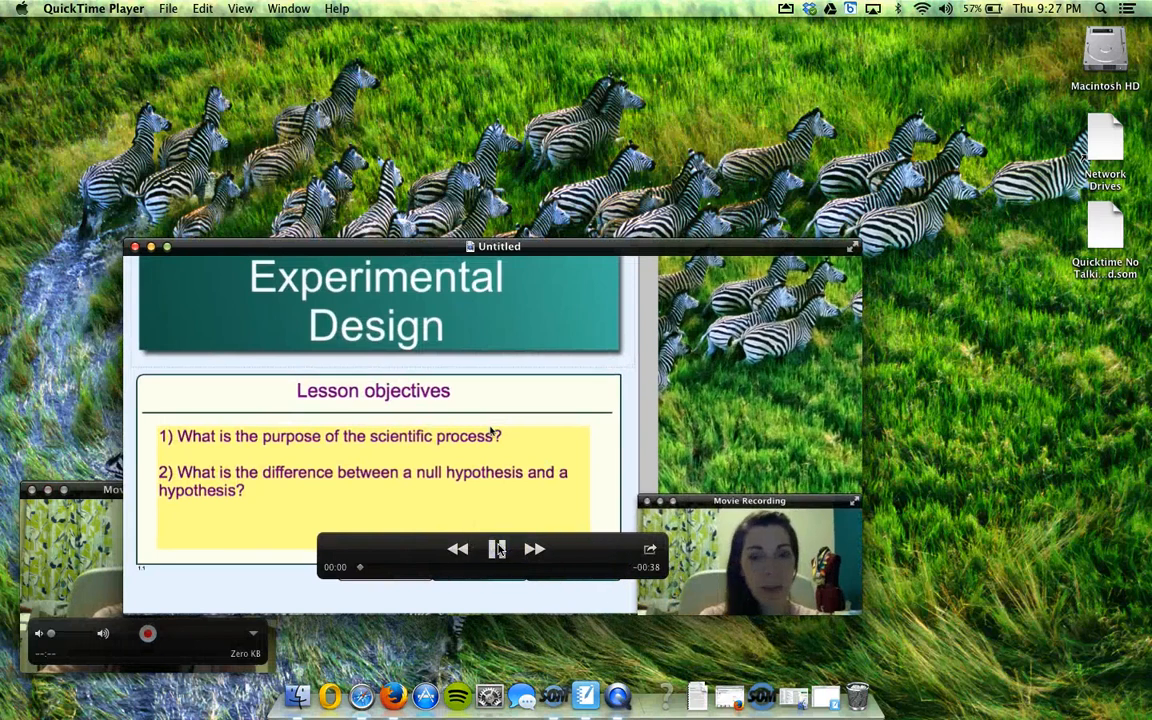
pyautogui.click(497, 548)
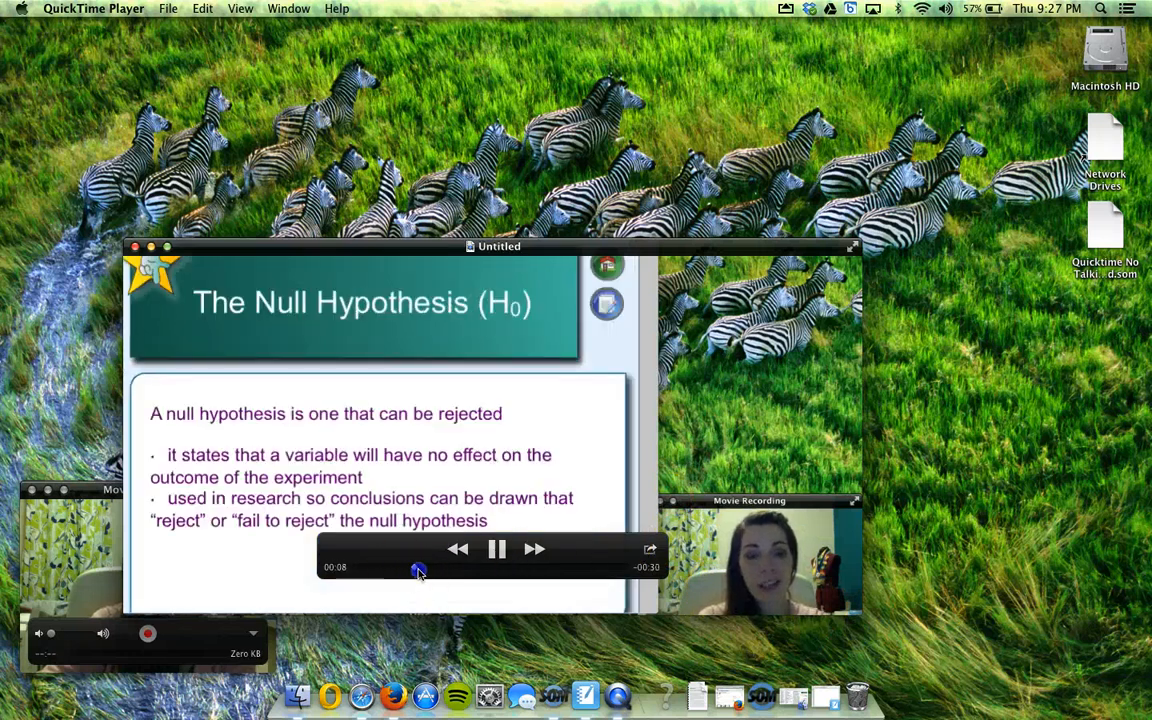
pyautogui.moveTo(418, 572); pyautogui.dragTo(592, 572)
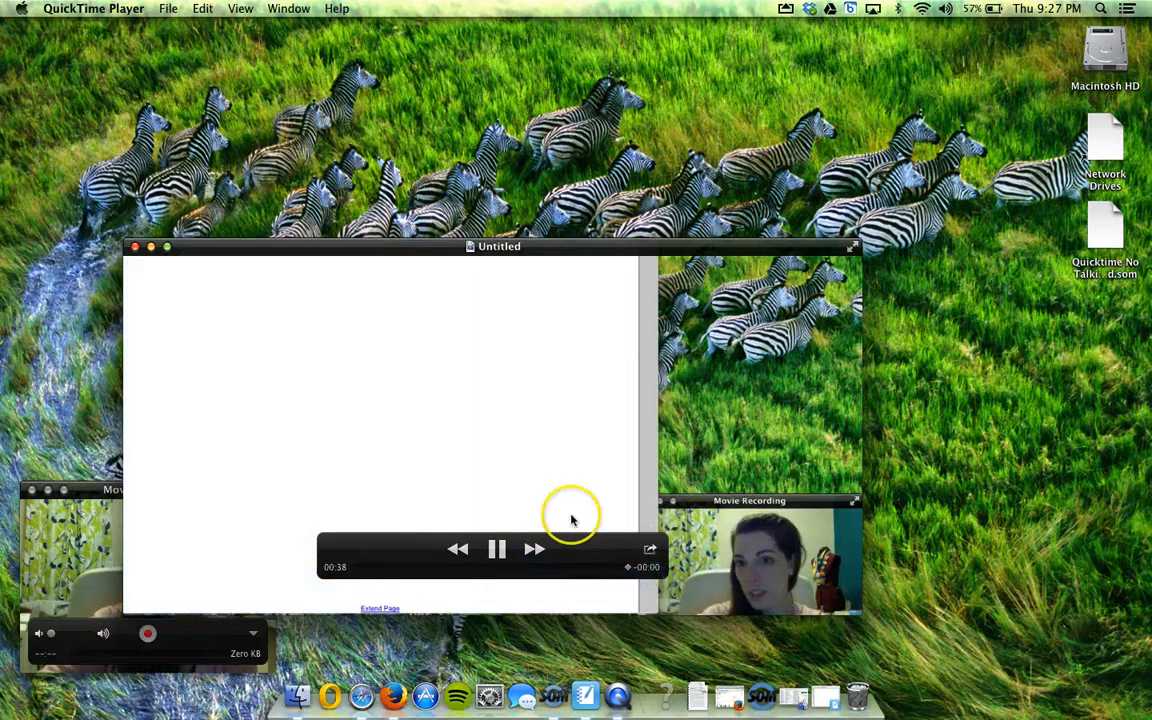
pyautogui.moveTo(252, 252)
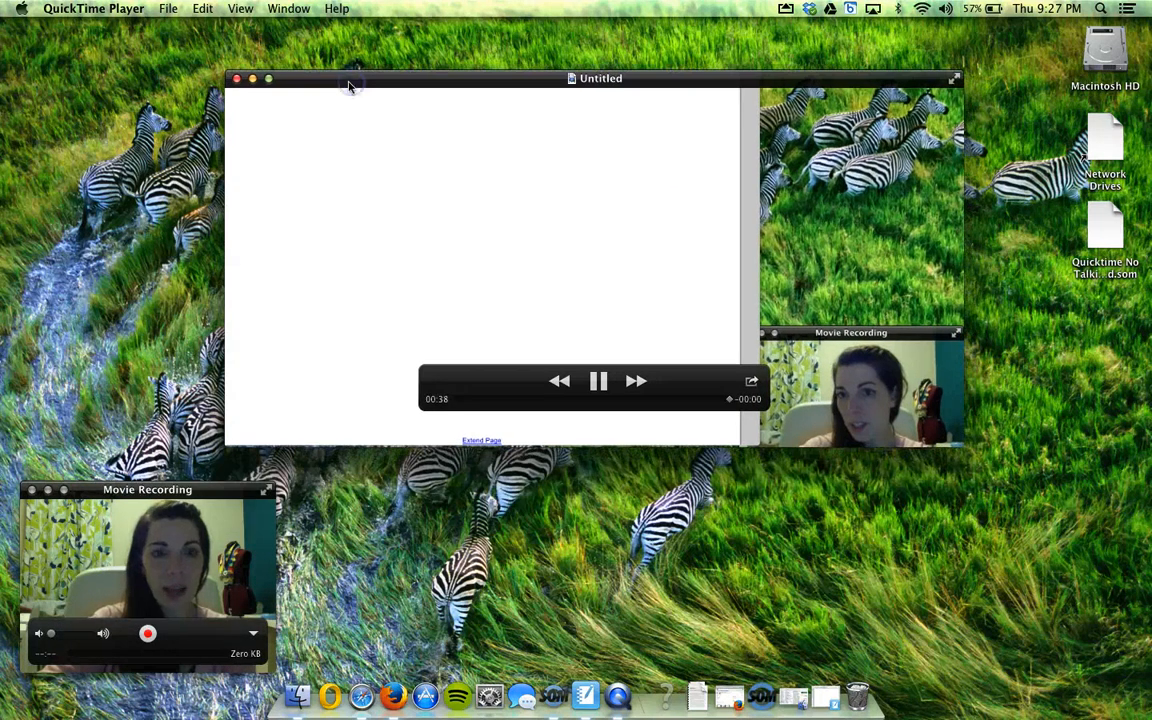
# Close the Untitled movie and name the export 'Experimental Design Notes'
pyautogui.click(236, 78)
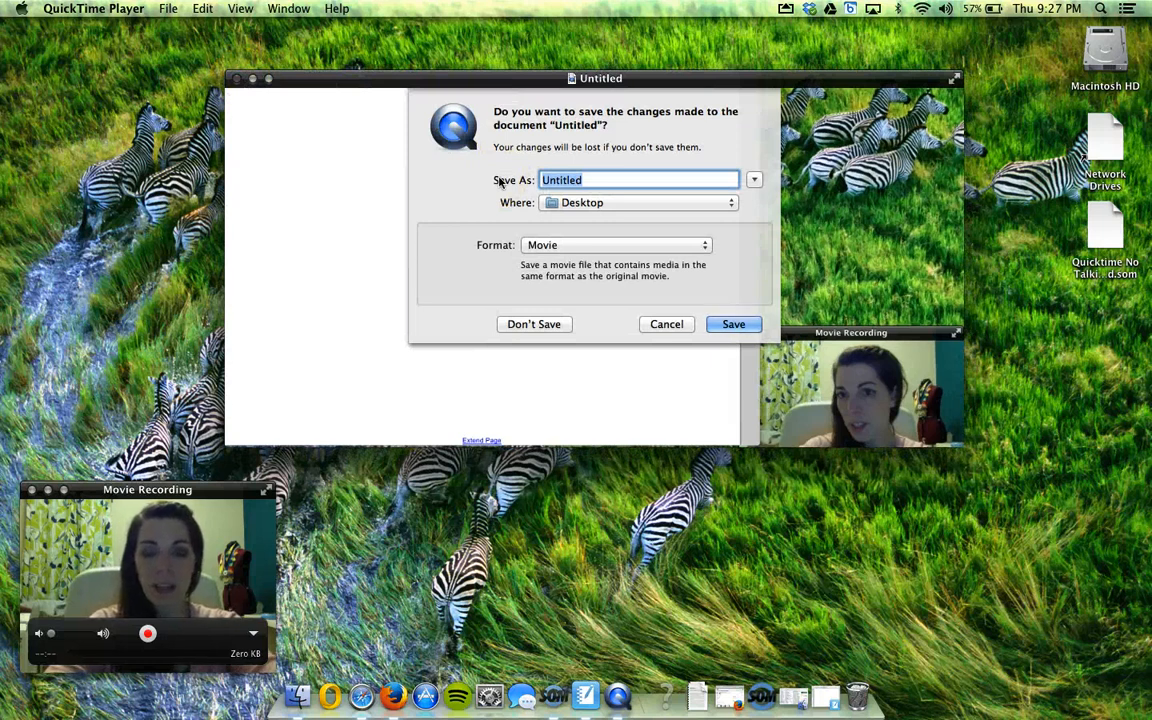
pyautogui.write('Ep')
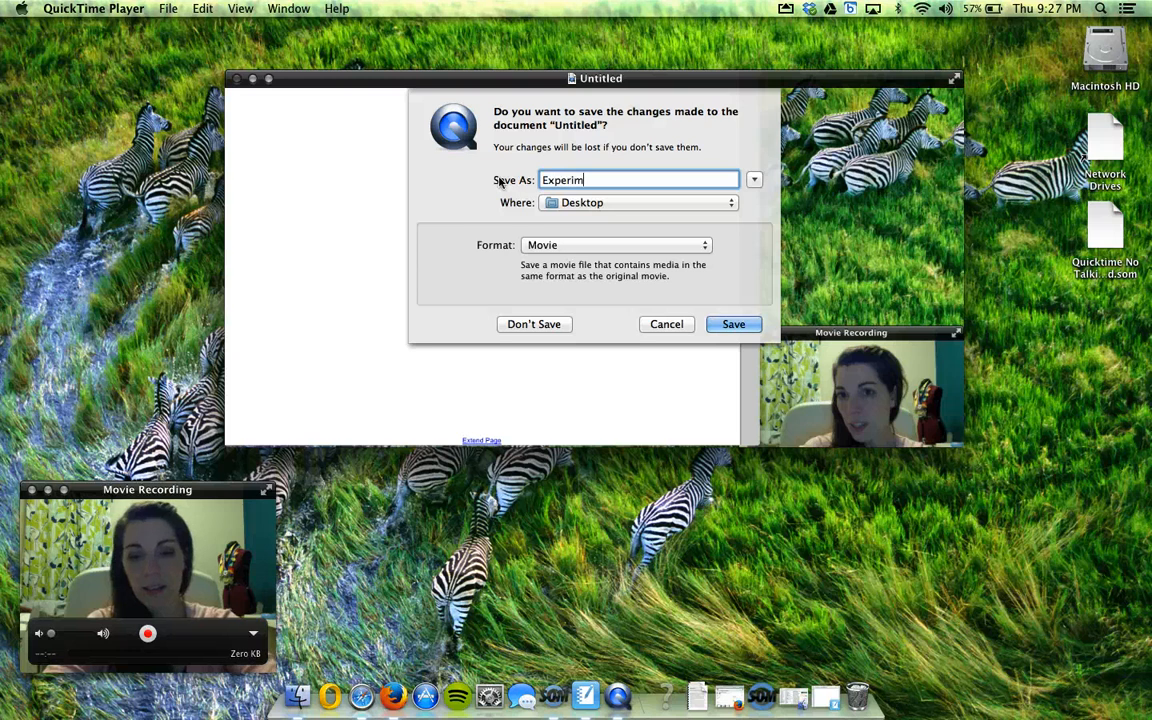
pyautogui.write('ental')
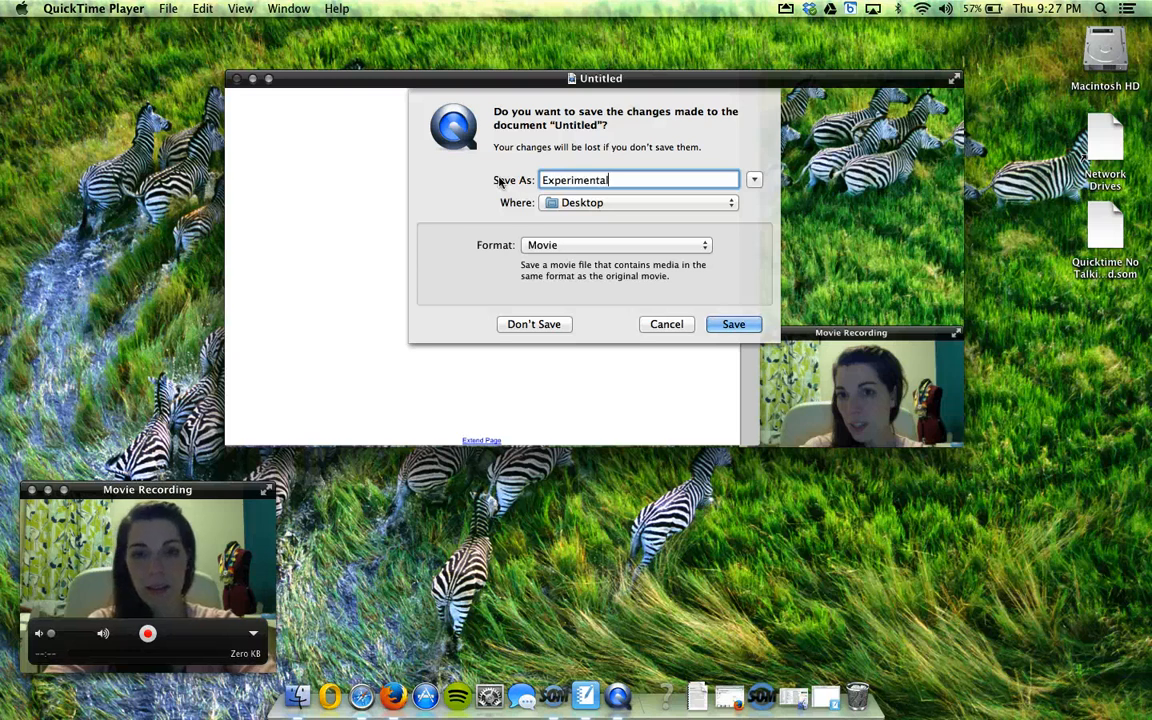
pyautogui.write('Design N')
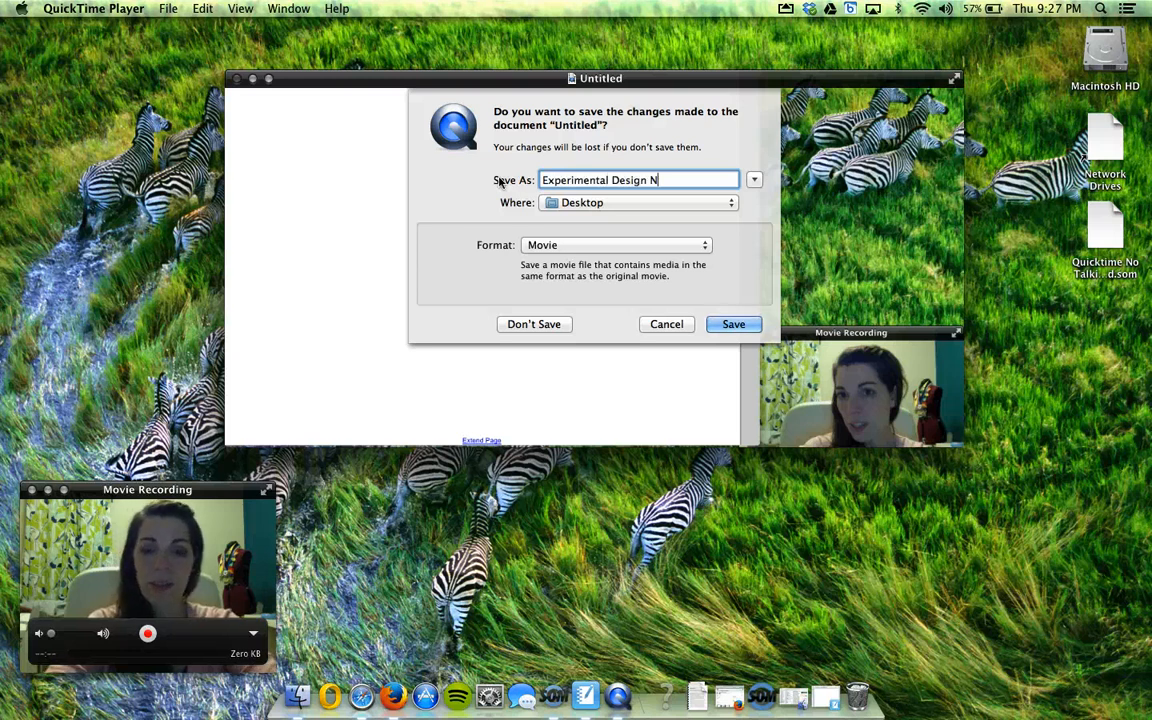
pyautogui.write('otes')
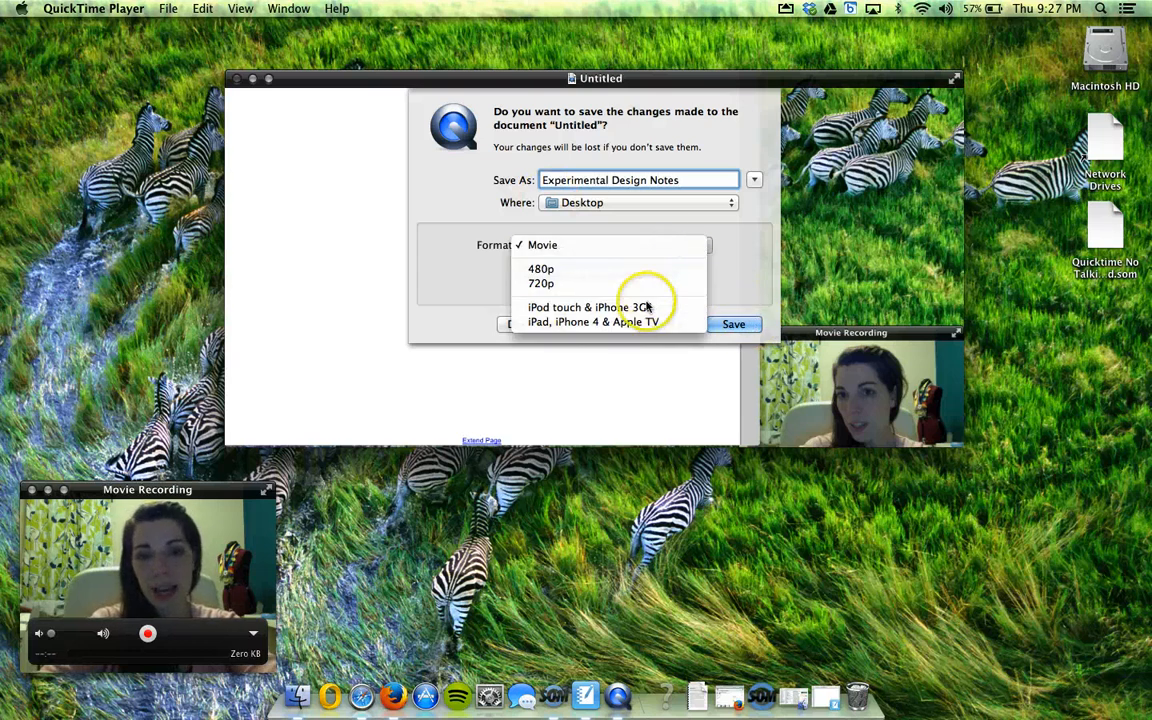
# Choose the iPad, iPhone 4 & Apple TV format and save to the Desktop
pyautogui.click(595, 321)
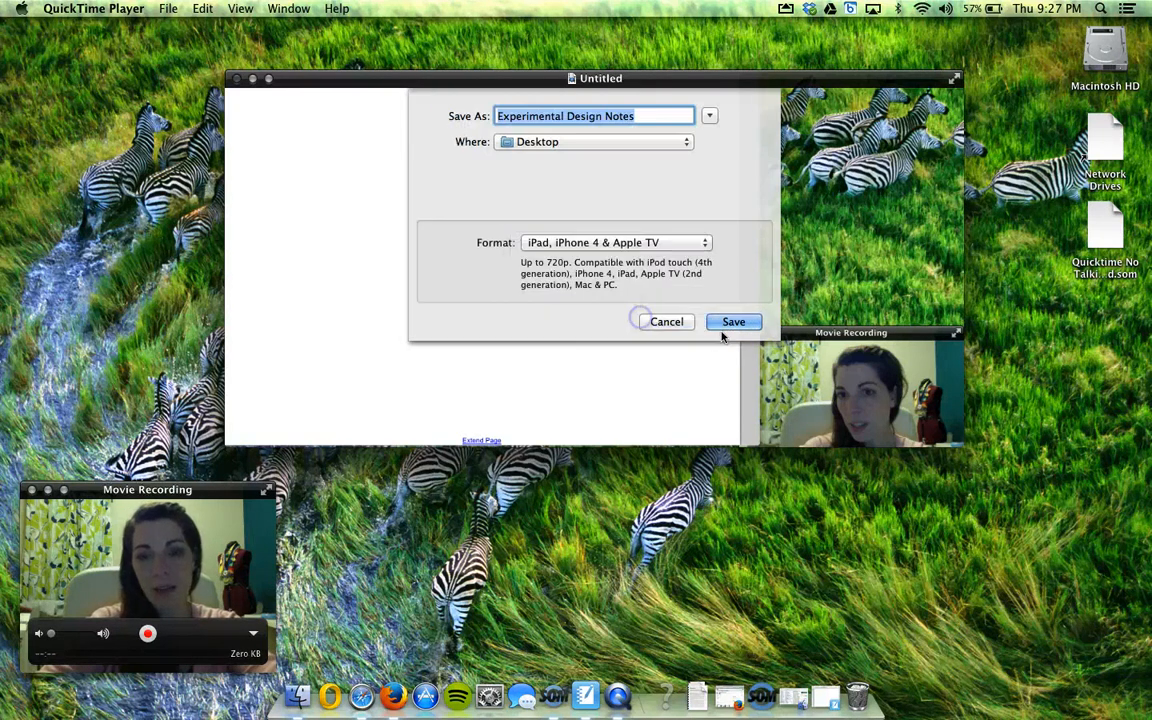
pyautogui.click(733, 321)
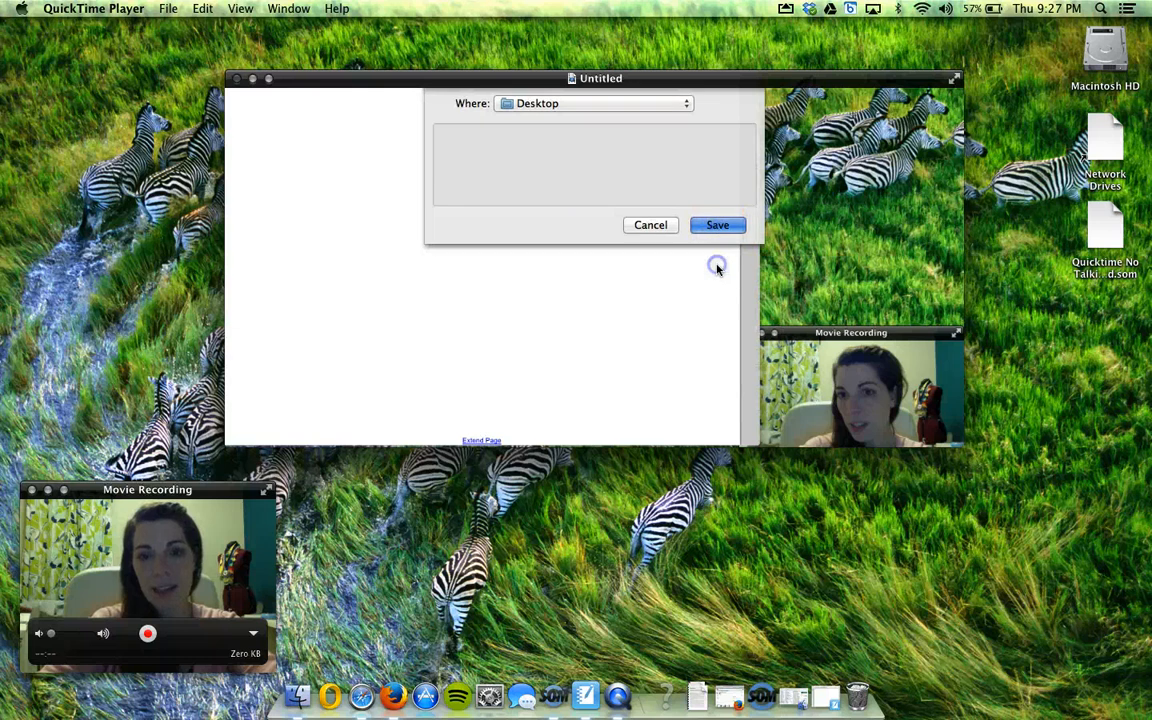
pyautogui.click(717, 224)
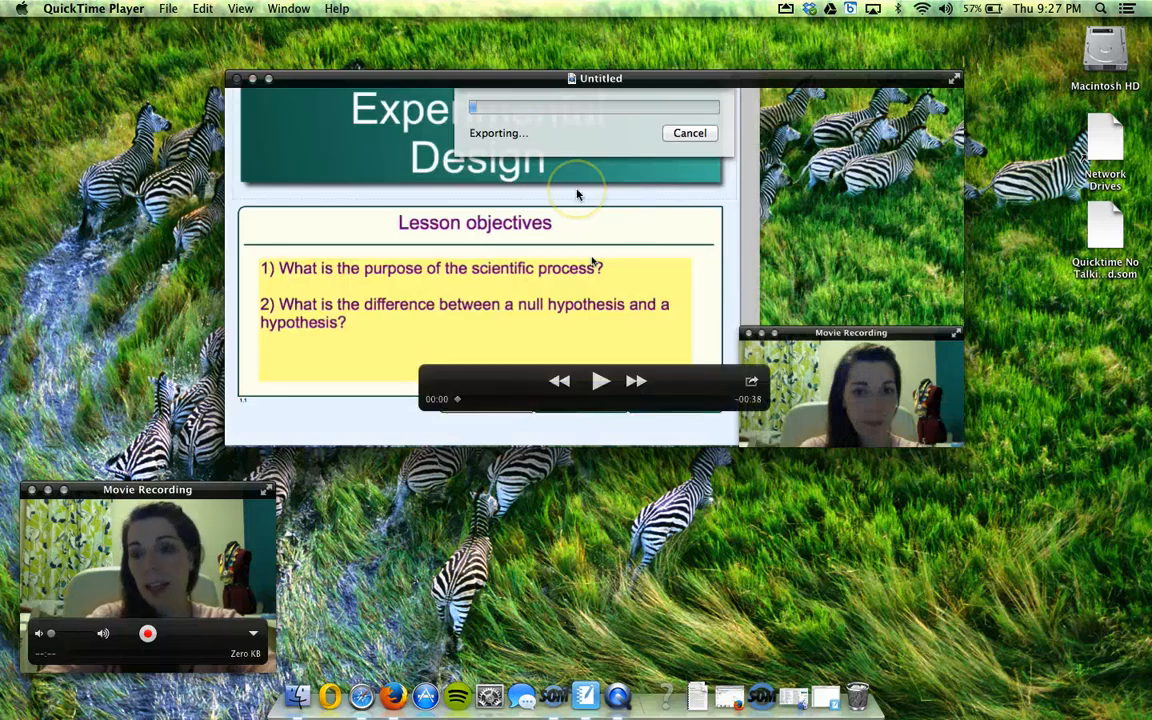
pyautogui.moveTo(703, 204)
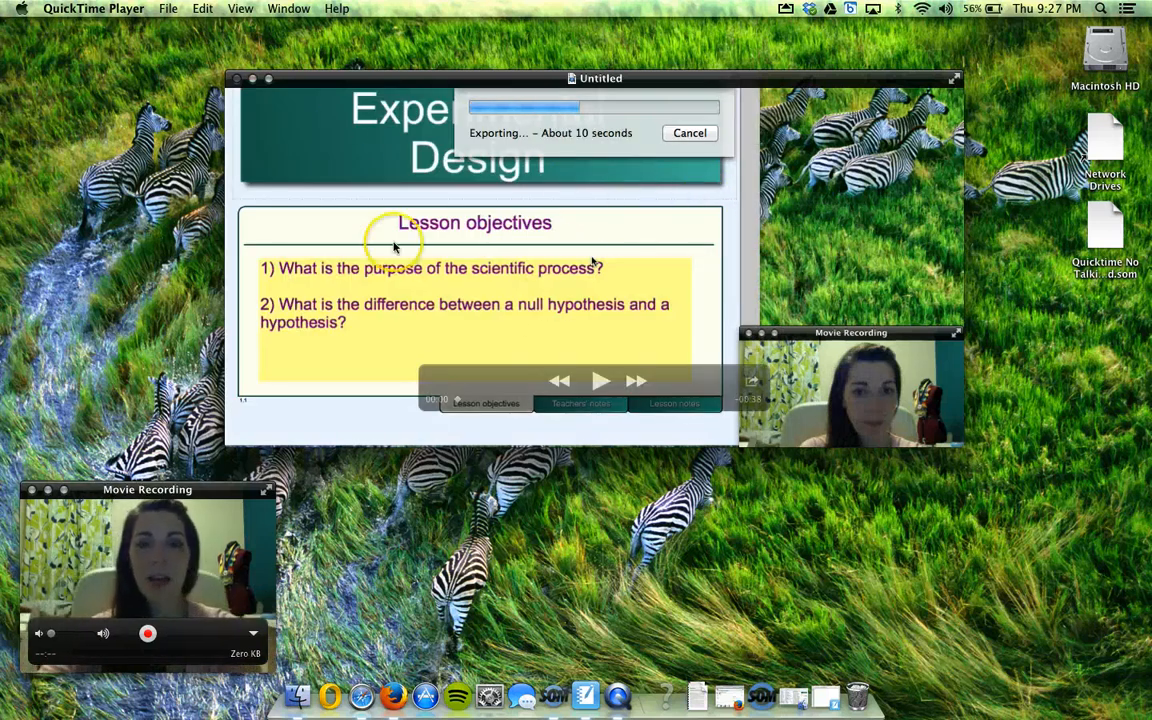
pyautogui.moveTo(990, 275)
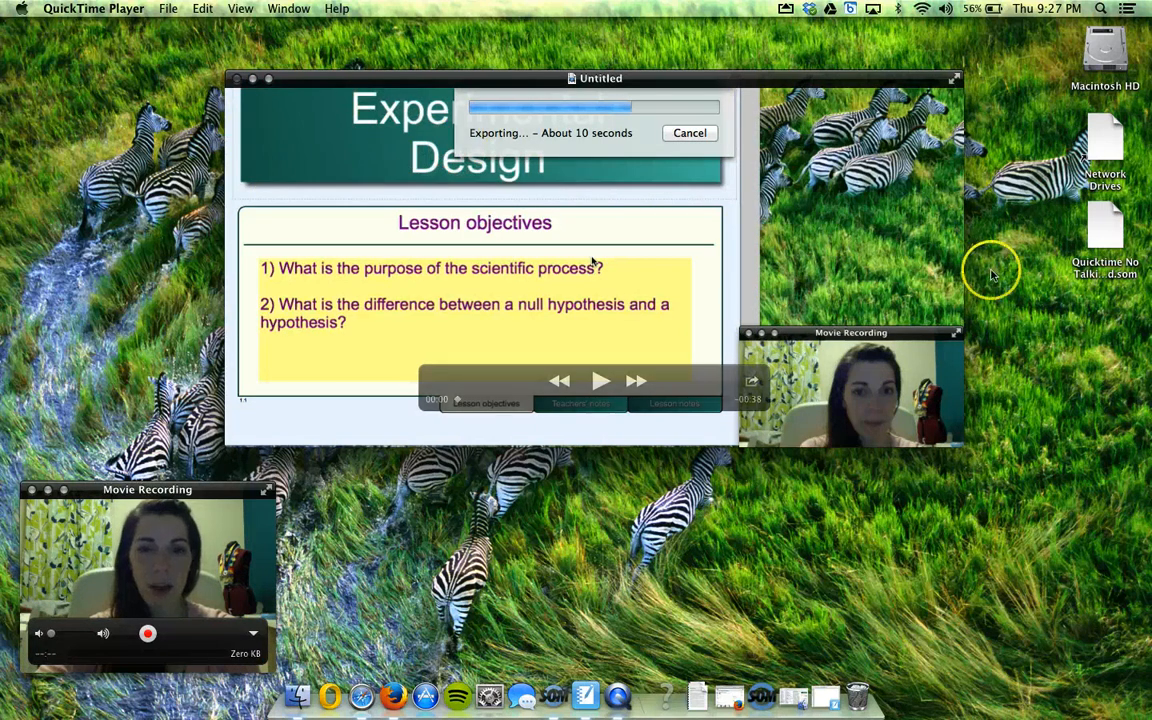
pyautogui.moveTo(350, 85)
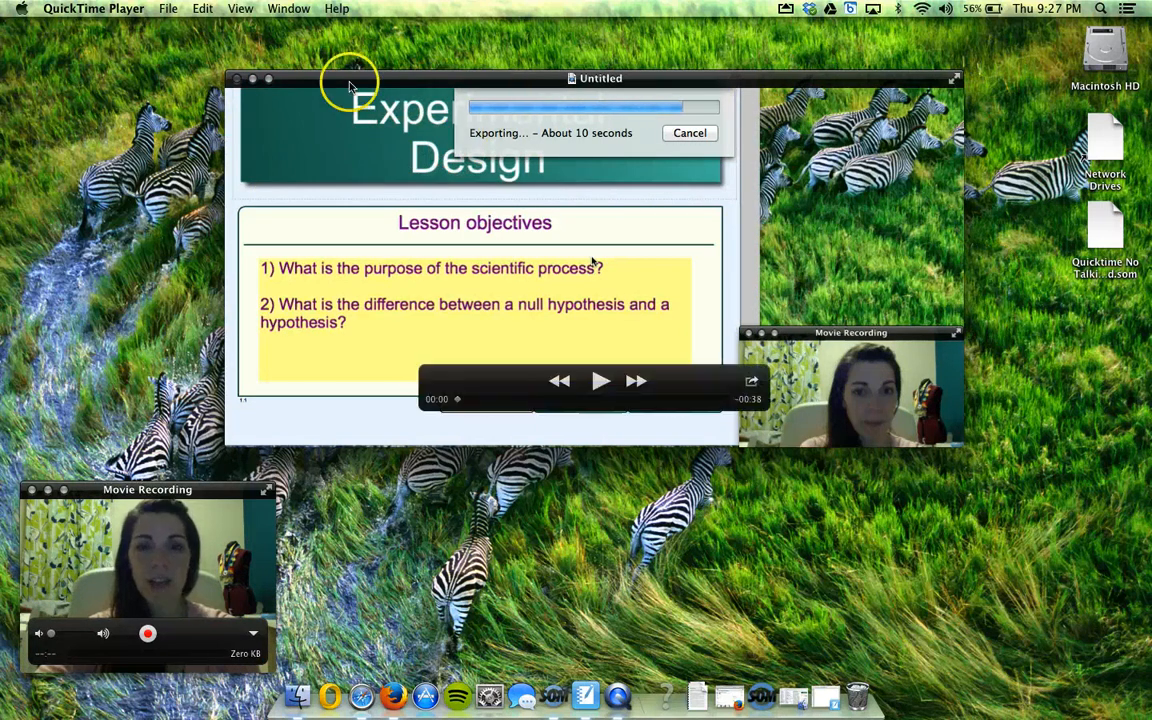
# Close the Untitled movie window once the export has finished
pyautogui.click(690, 132)
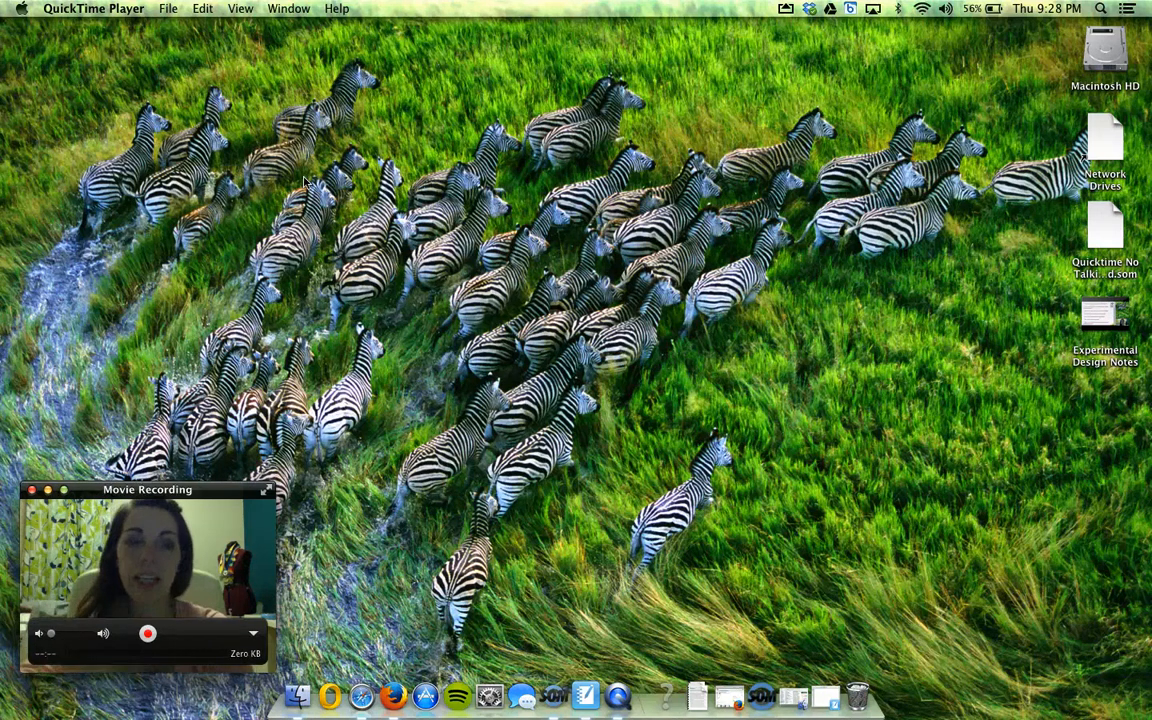
pyautogui.moveTo(223, 500)
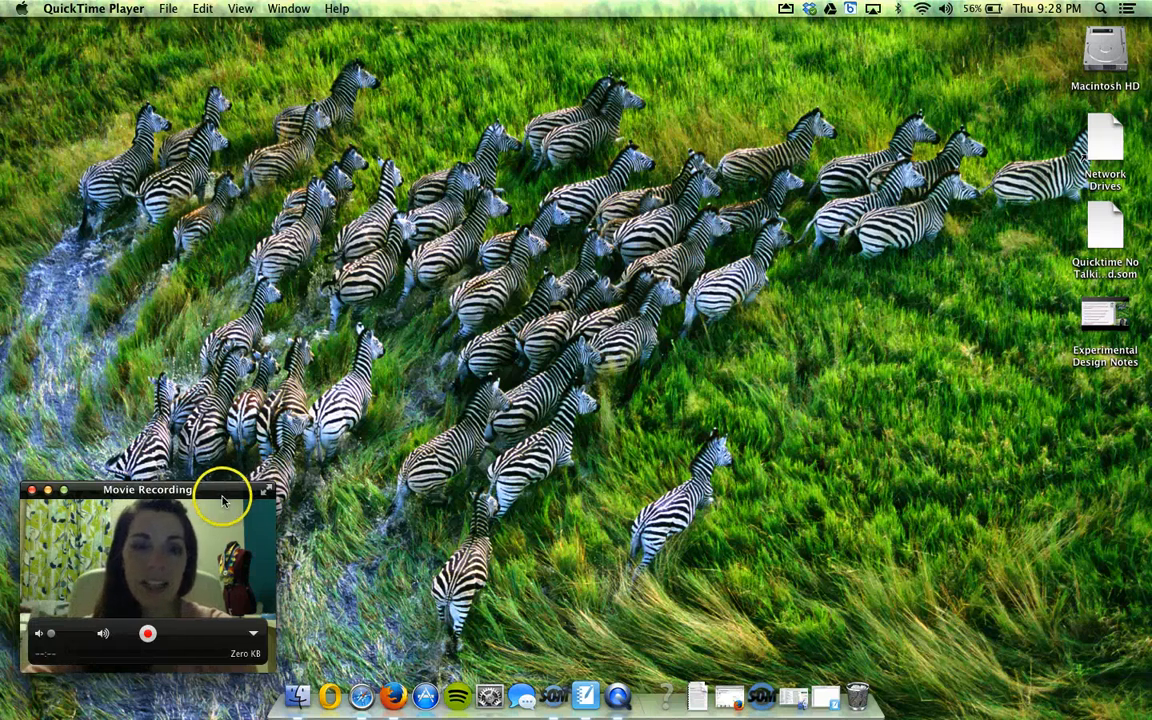
pyautogui.moveTo(146, 489); pyautogui.dragTo(408, 170)
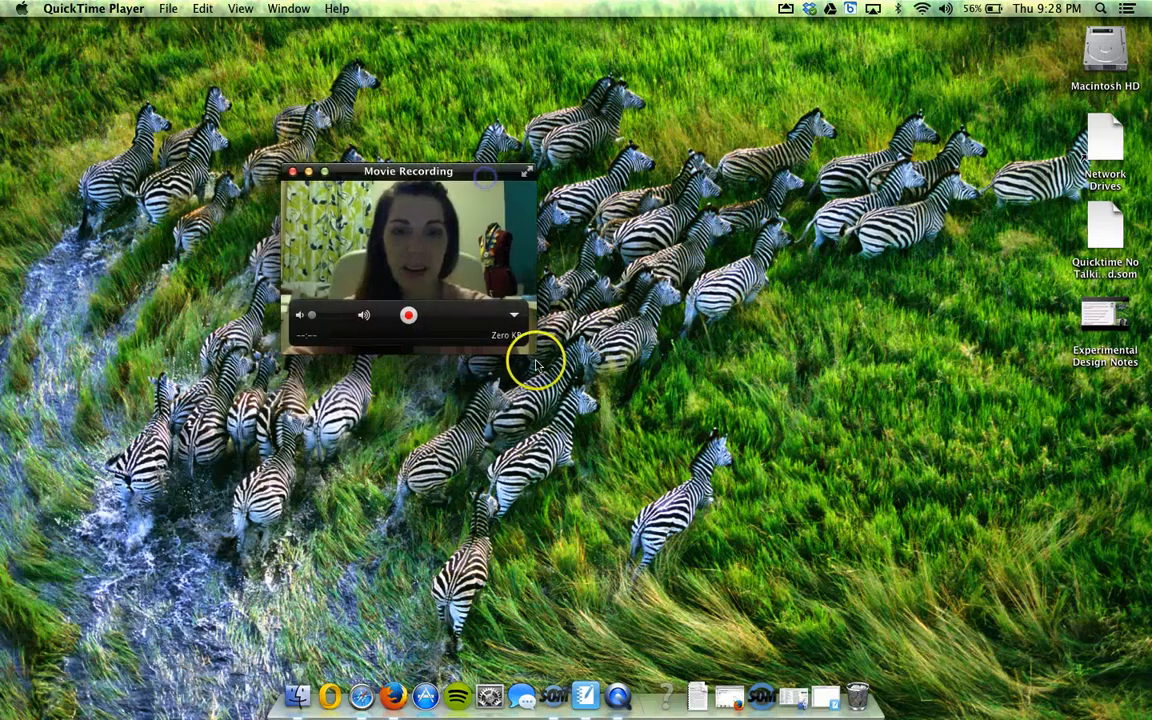
pyautogui.moveTo(530, 345); pyautogui.dragTo(755, 515)
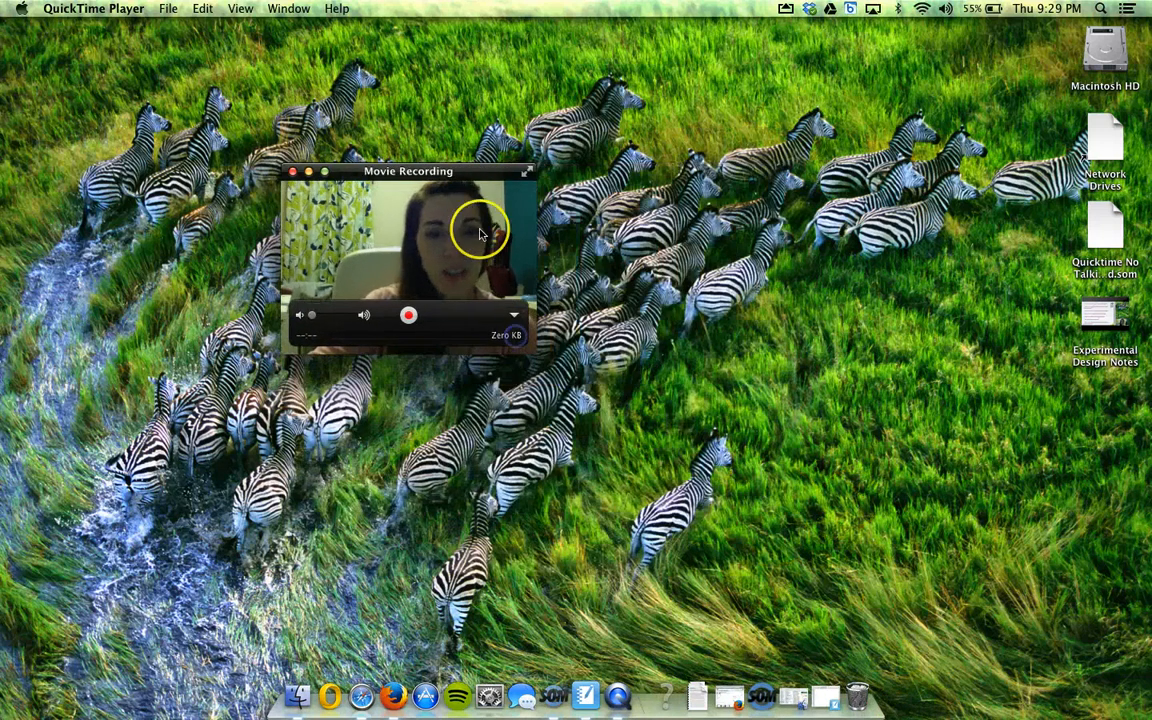
pyautogui.moveTo(408, 170); pyautogui.dragTo(166, 428)
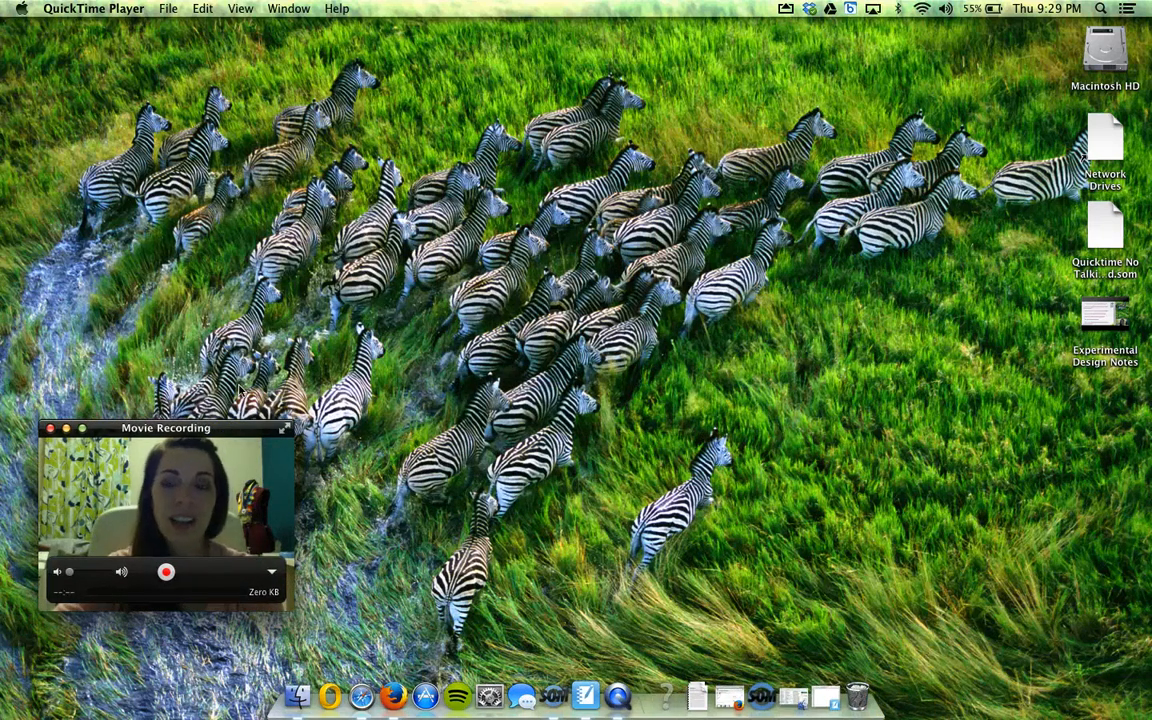
pyautogui.moveTo(158, 410)
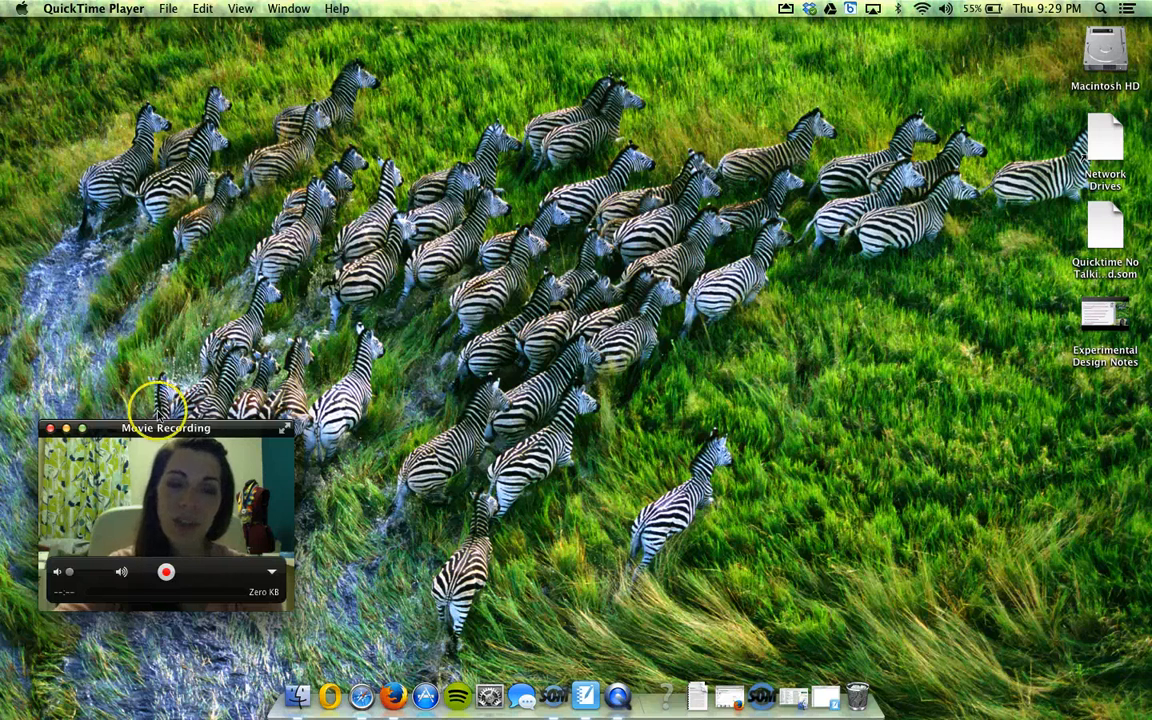